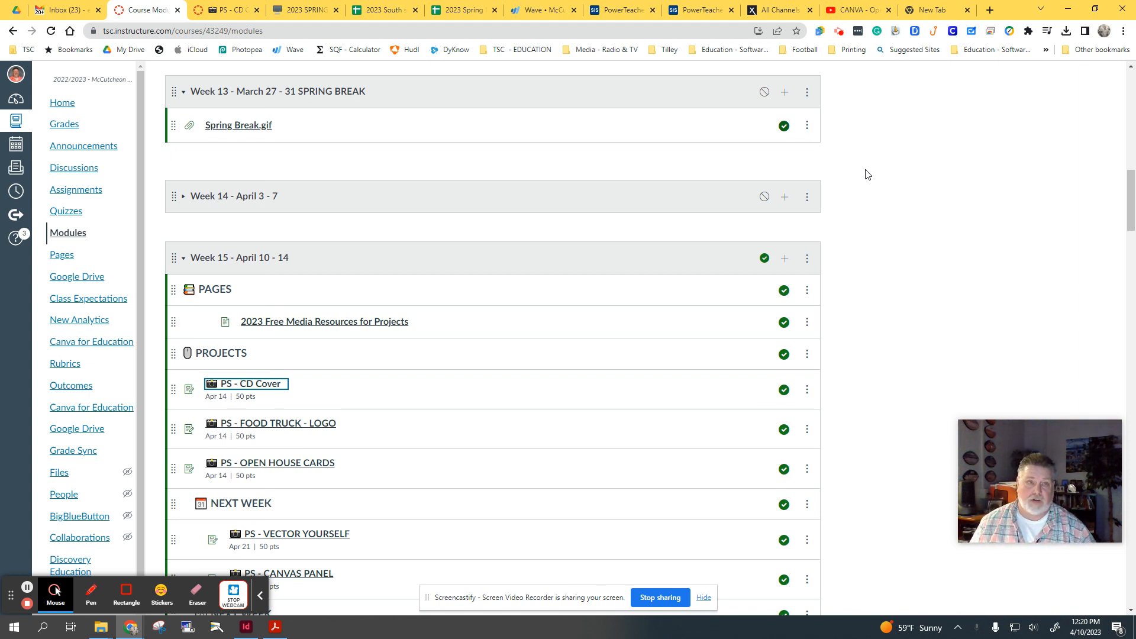
Step: Open the PS - CD Cover assignment and scroll to its embedded instruction slides
left_click(246, 383)
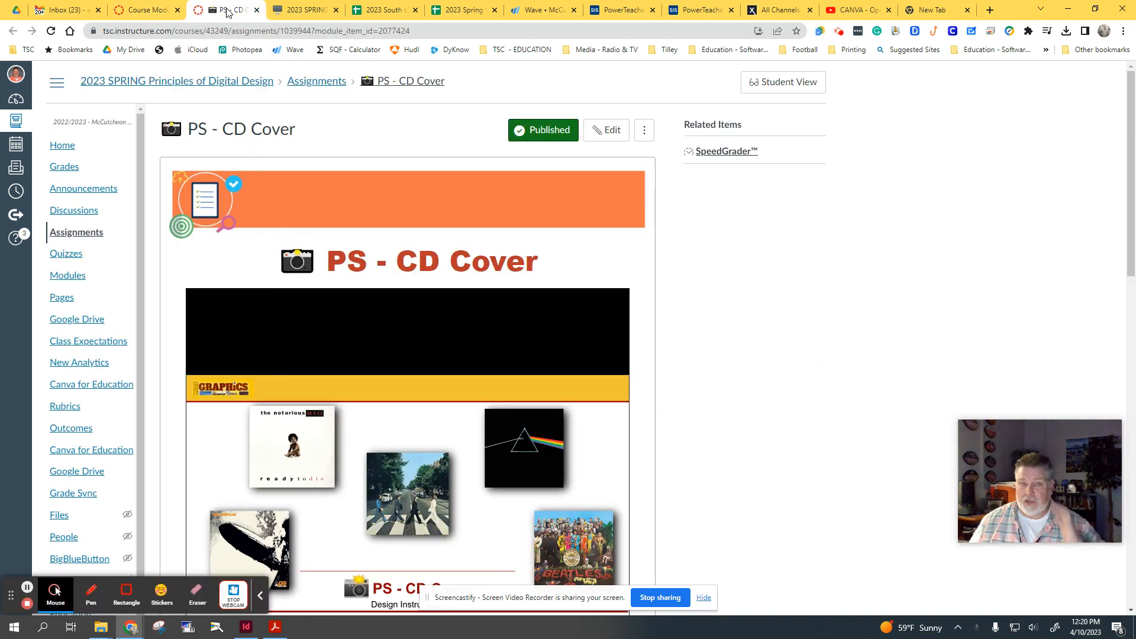
scroll("down", 3)
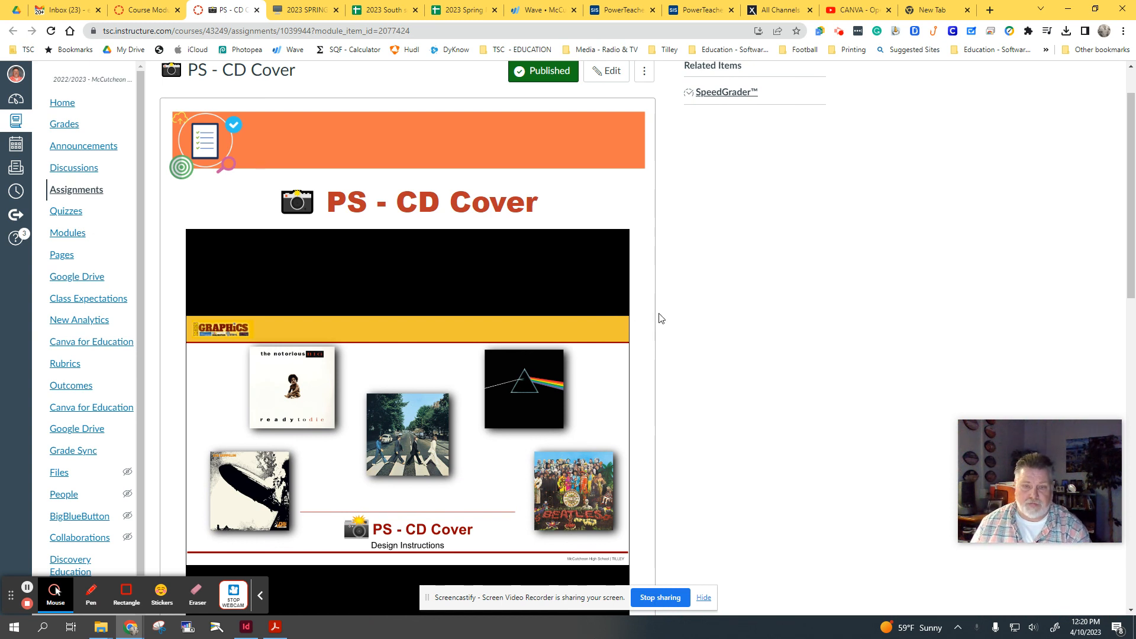
scroll("down", 3)
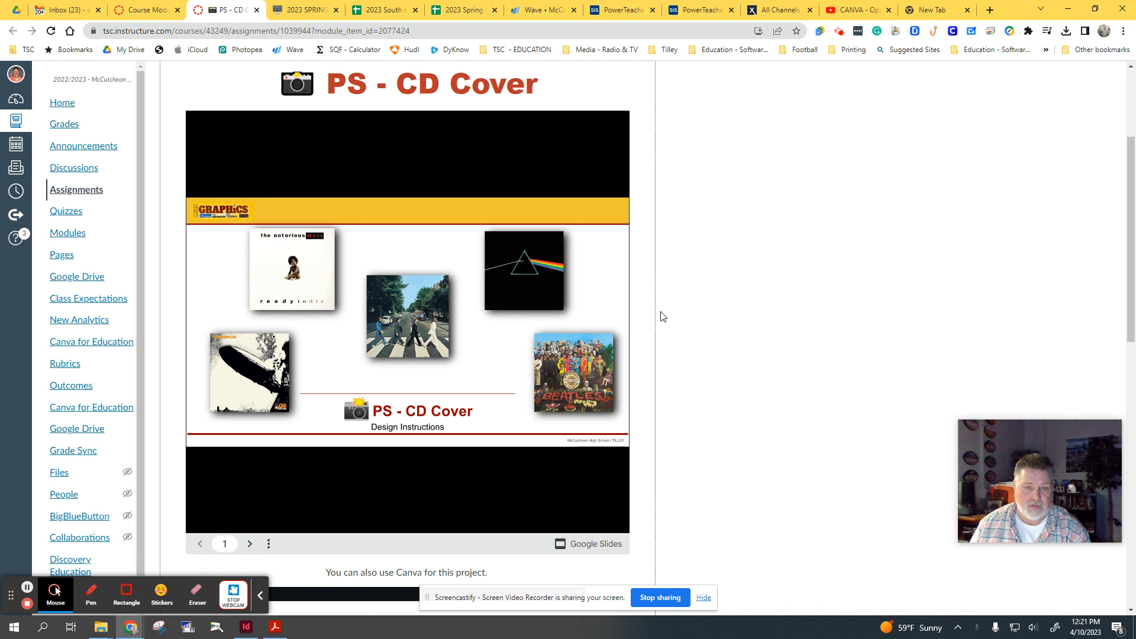
mouse_move(396, 322)
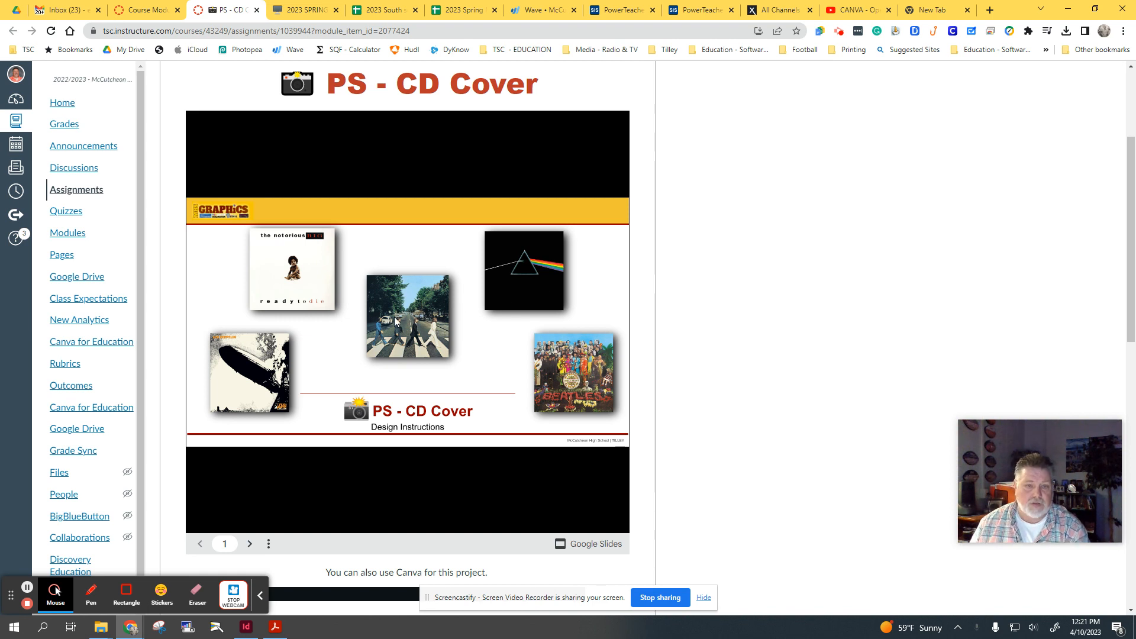
mouse_move(468, 348)
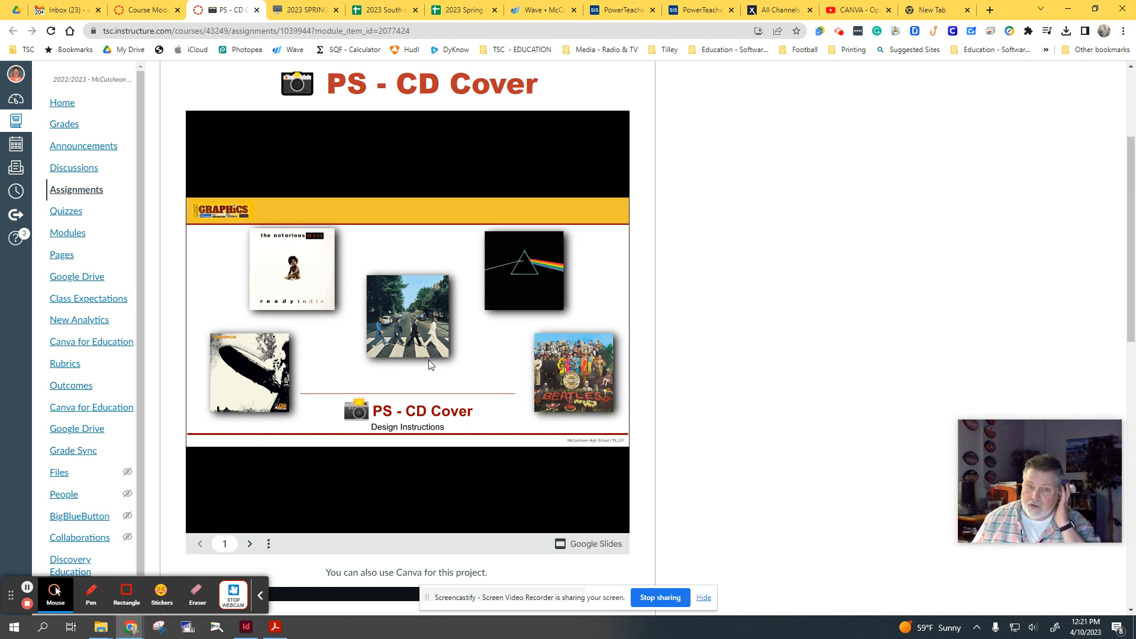
mouse_move(421, 325)
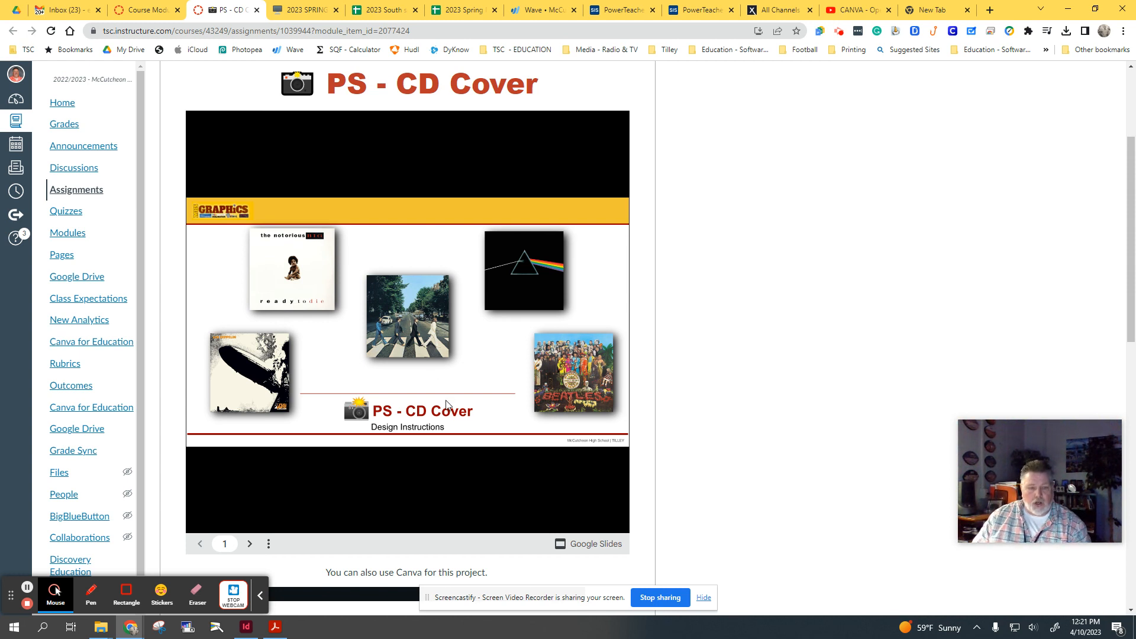
mouse_move(595, 332)
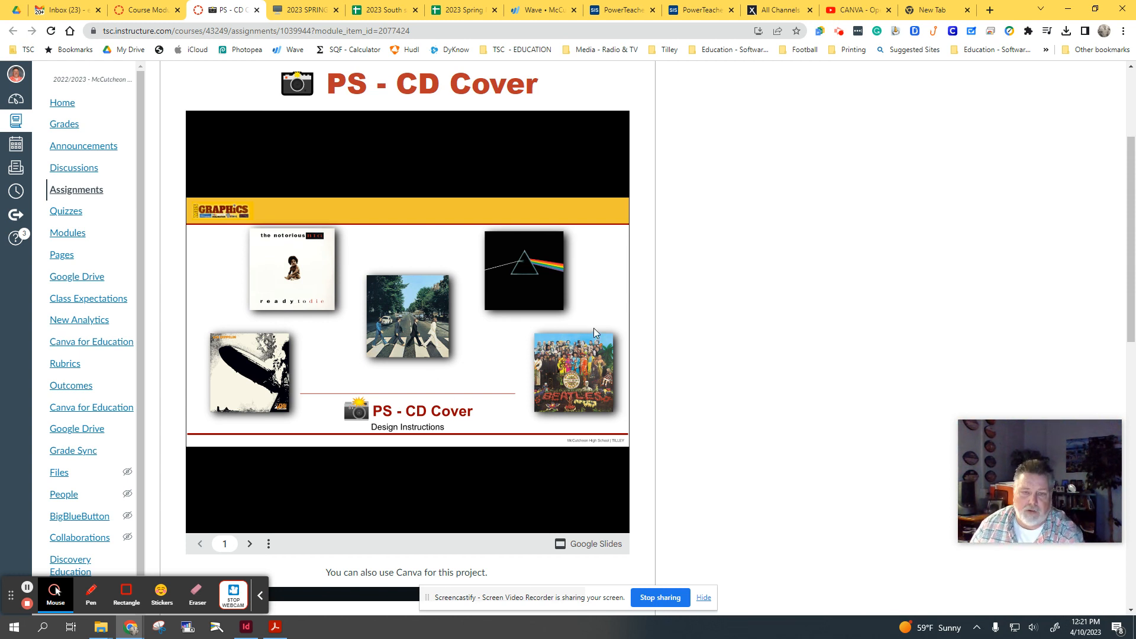
Step: Advance the slides past the design objectives to the cover requirements on slide 3
left_click(250, 543)
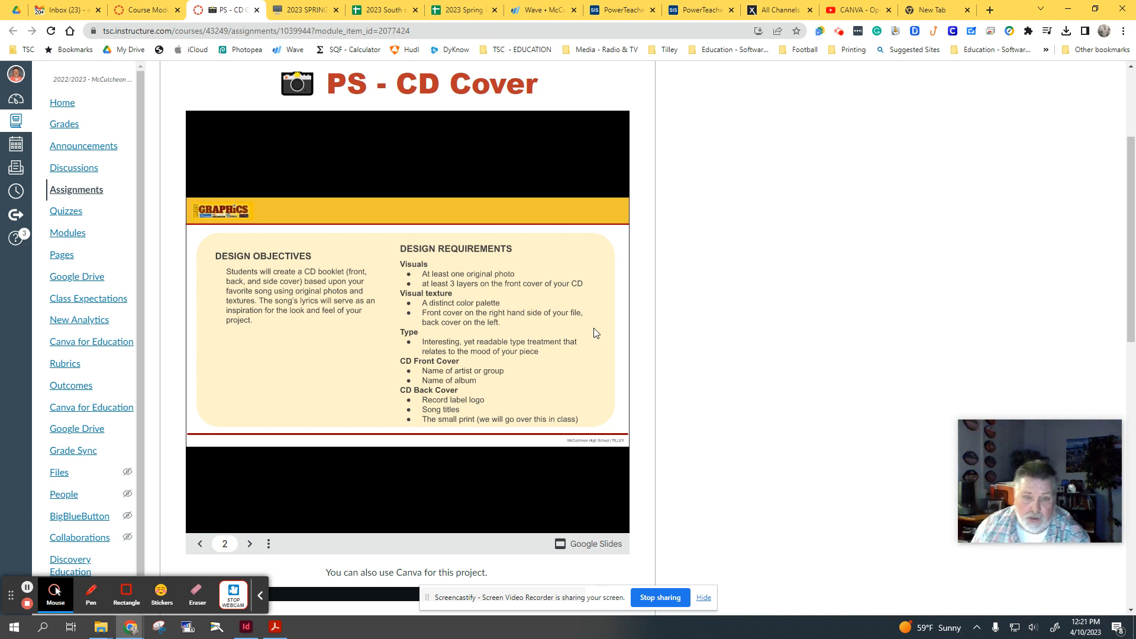
mouse_move(498, 369)
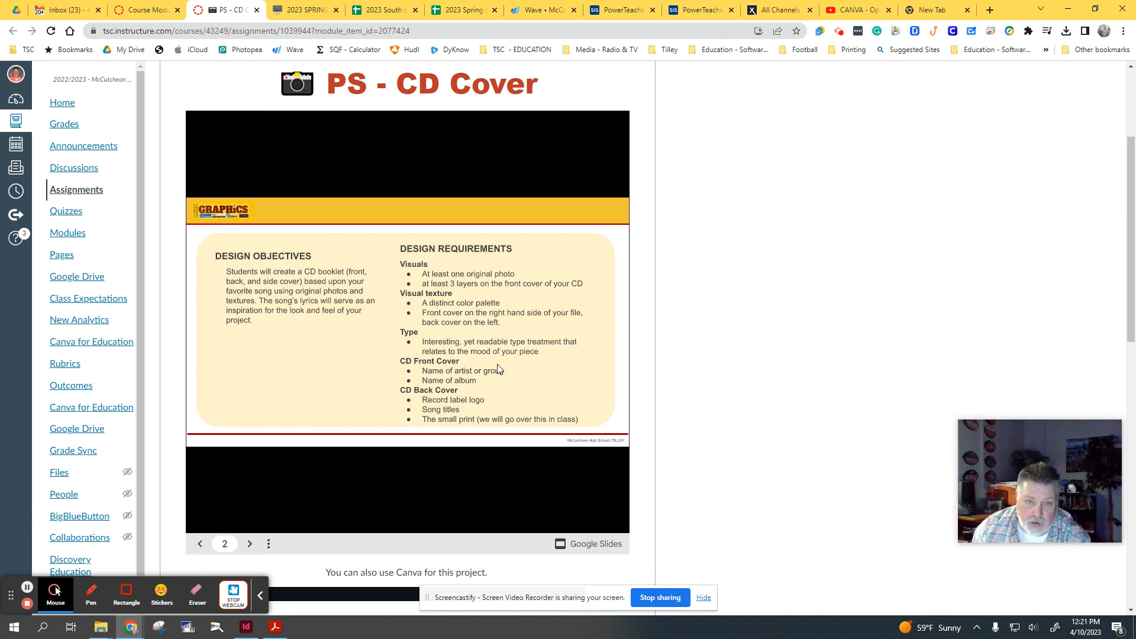
mouse_move(475, 417)
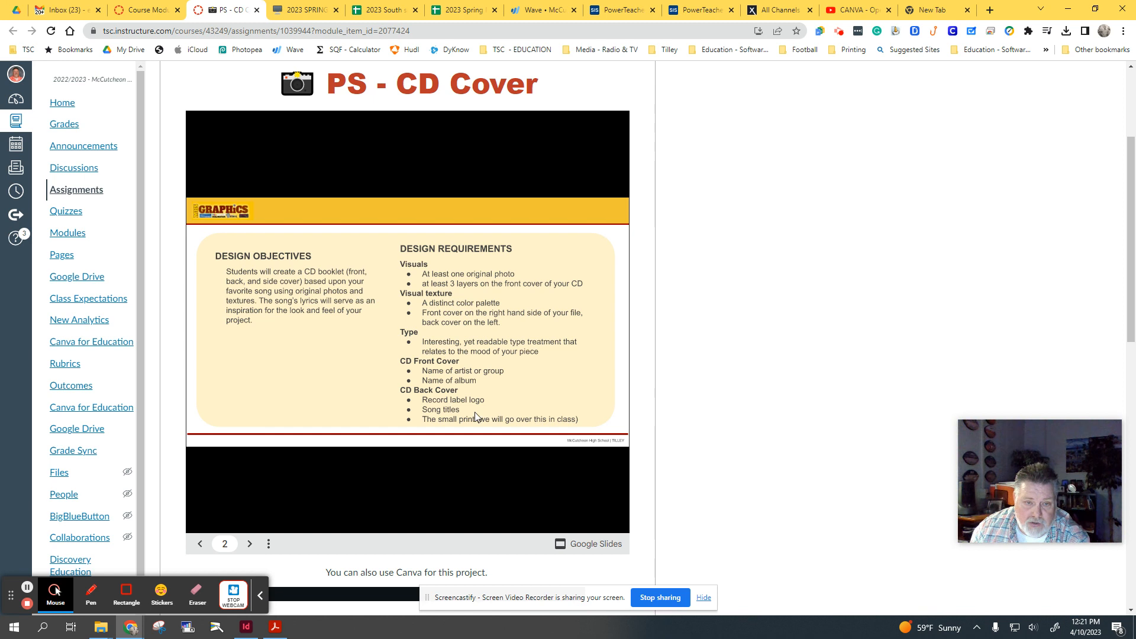
mouse_move(456, 426)
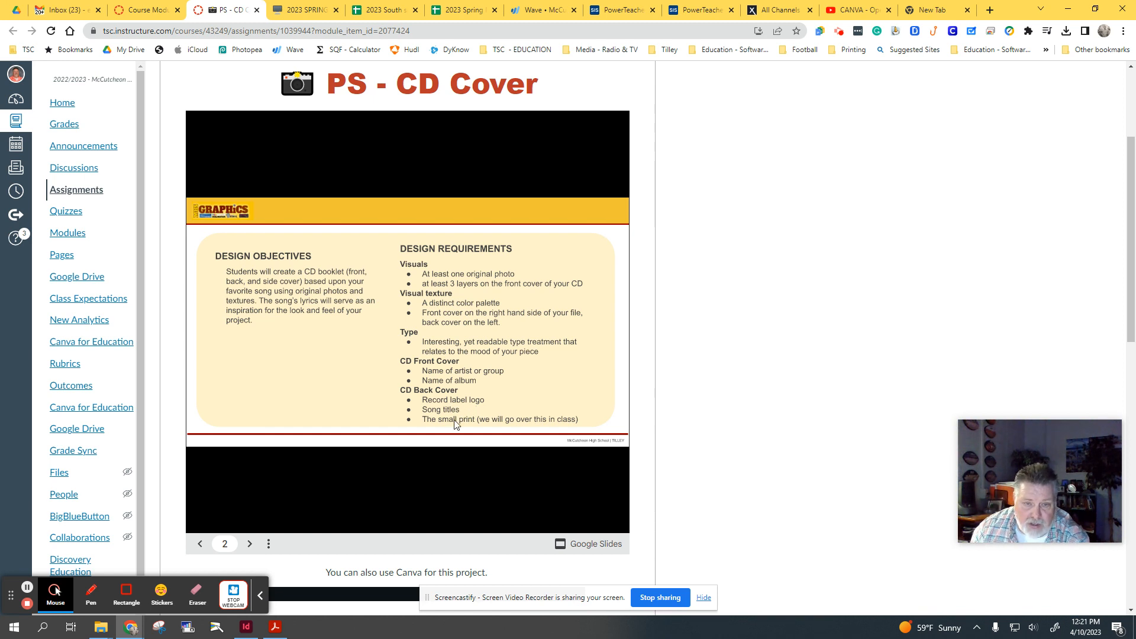
mouse_move(553, 426)
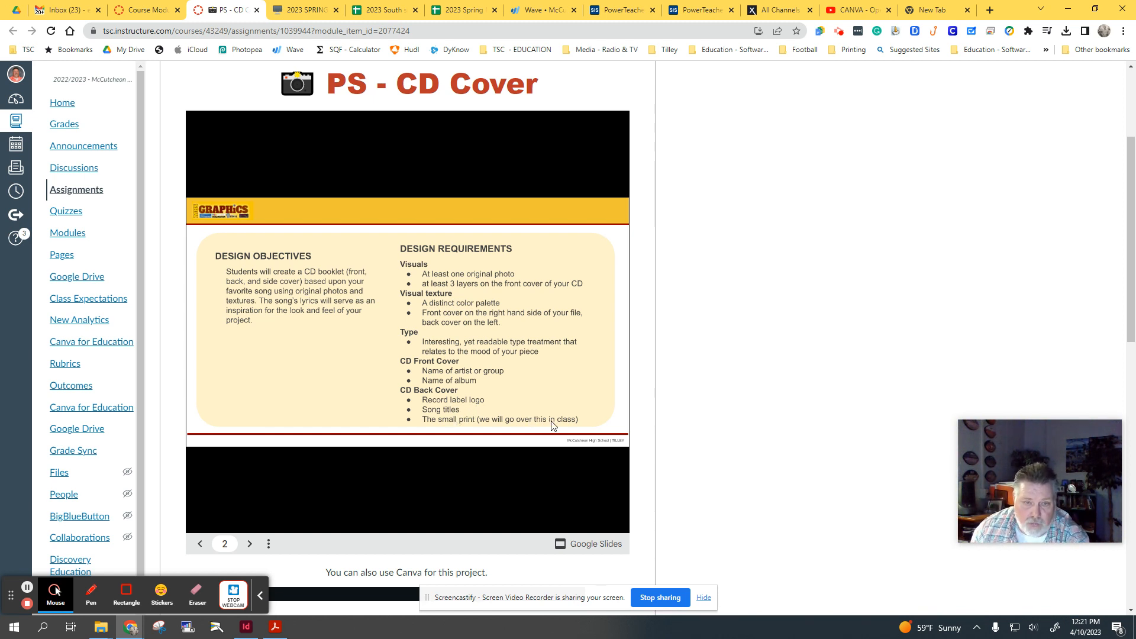
left_click(250, 543)
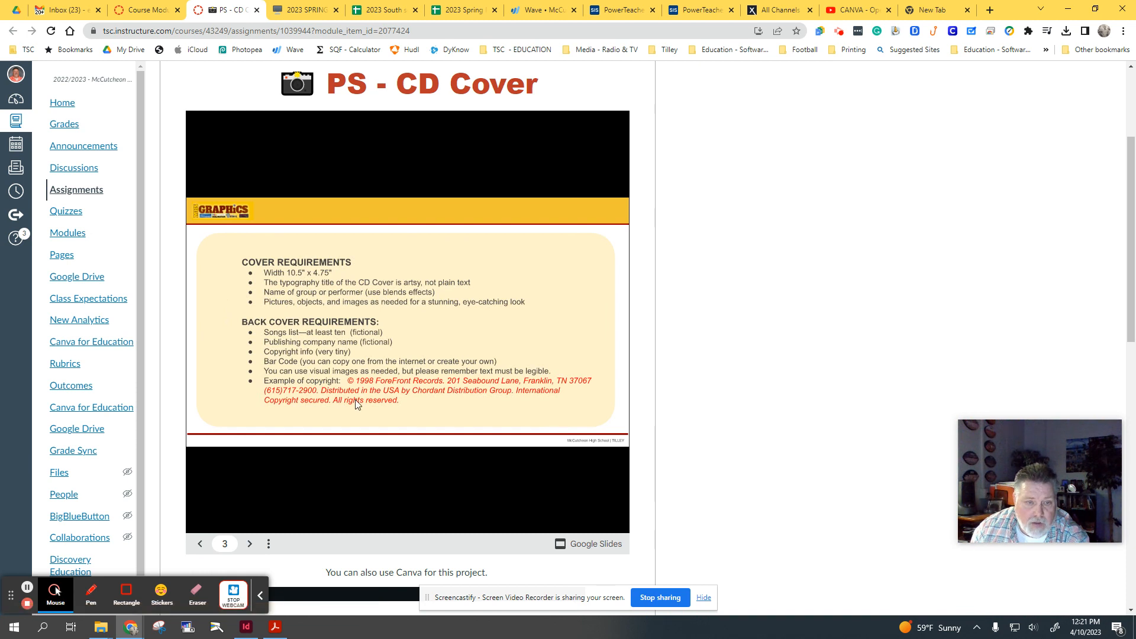
mouse_move(373, 390)
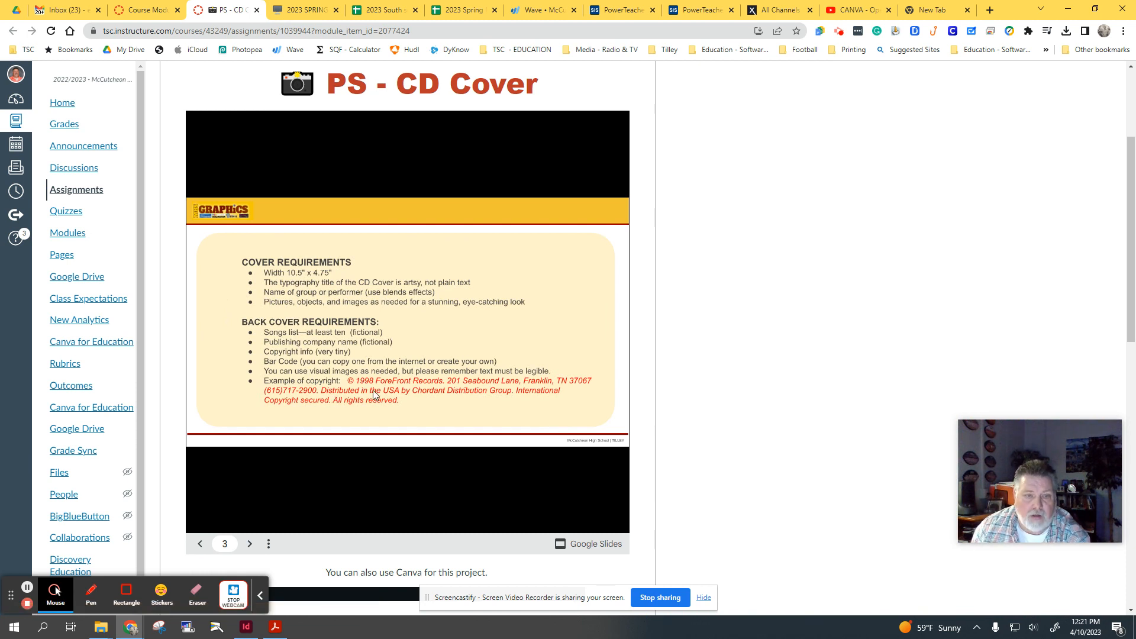
mouse_move(310, 366)
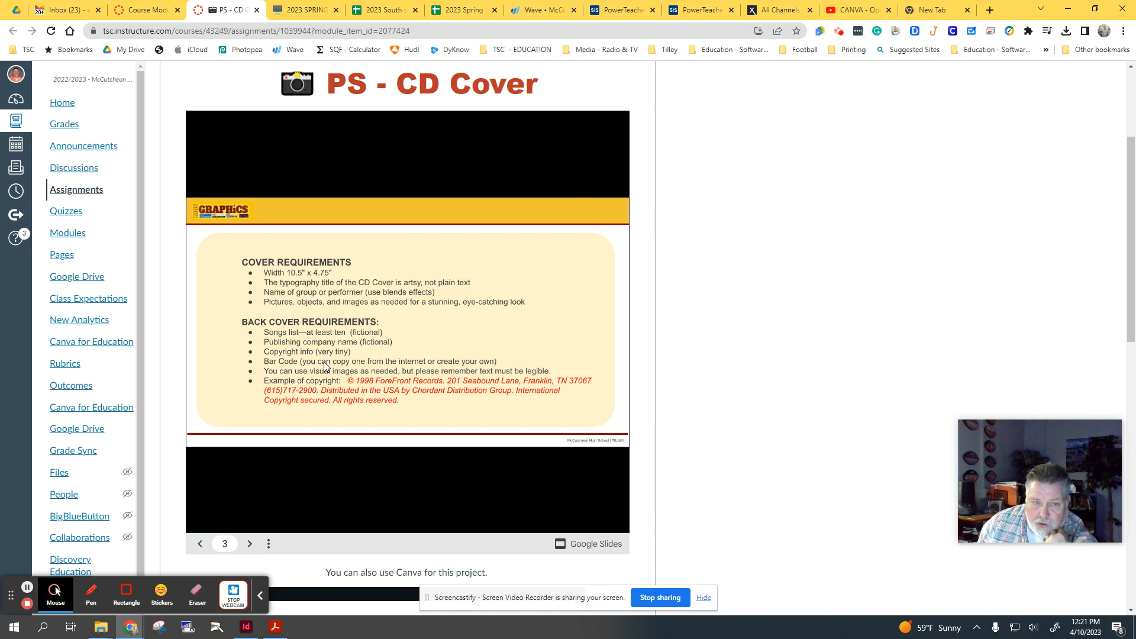
mouse_move(397, 390)
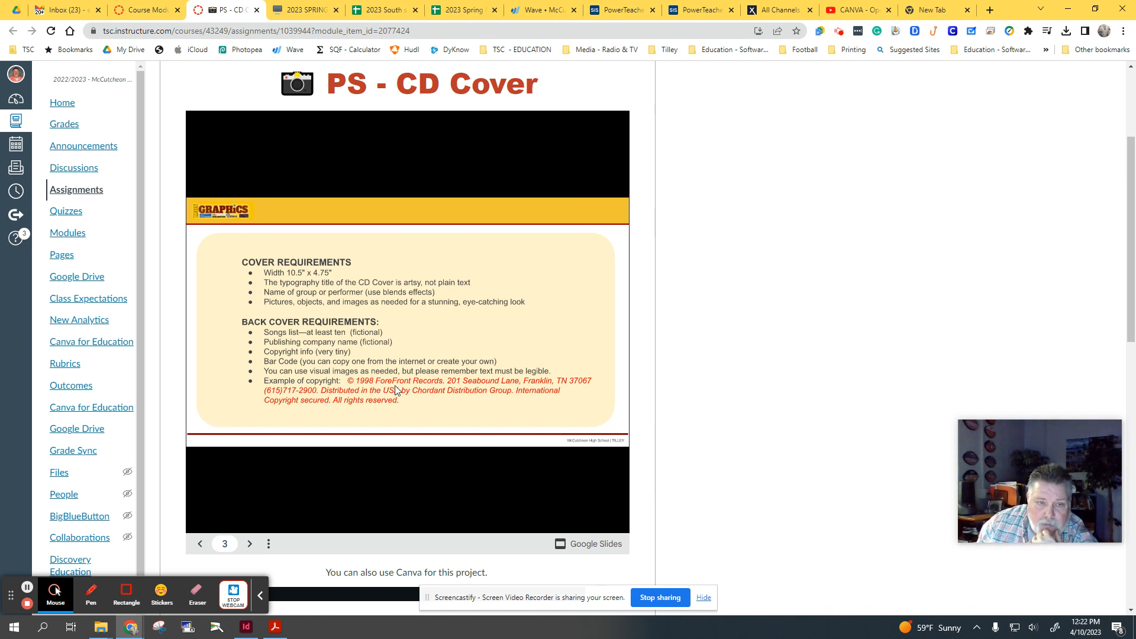
mouse_move(356, 345)
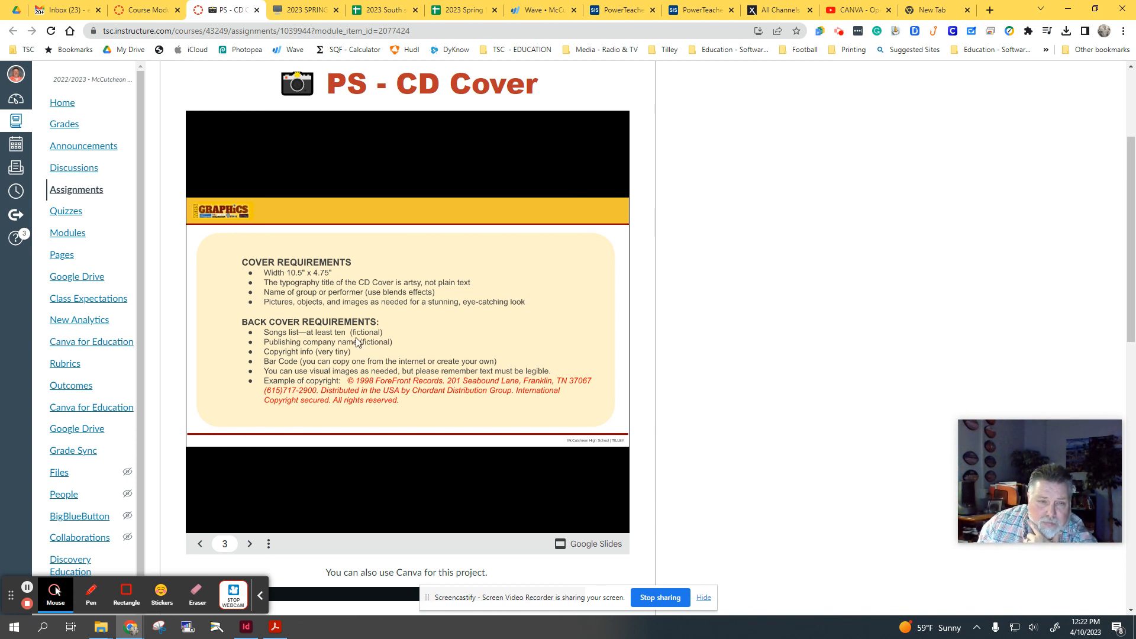
mouse_move(310, 278)
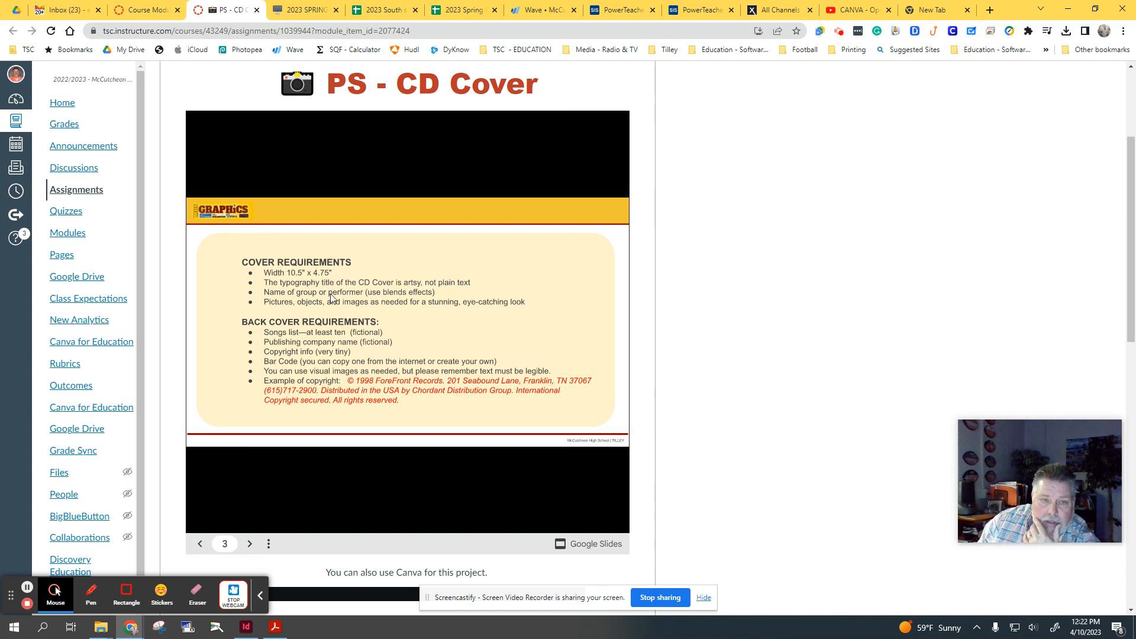
mouse_move(463, 305)
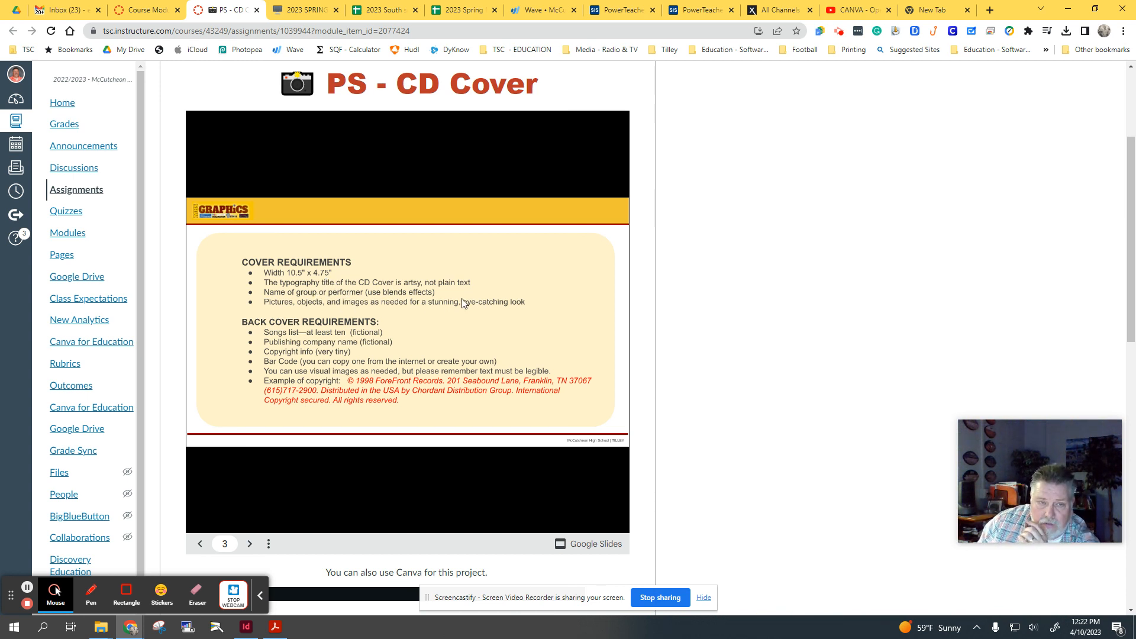
Step: Page forward past the example inserts and covers to slide 9 with the tutorial video
left_click(248, 543)
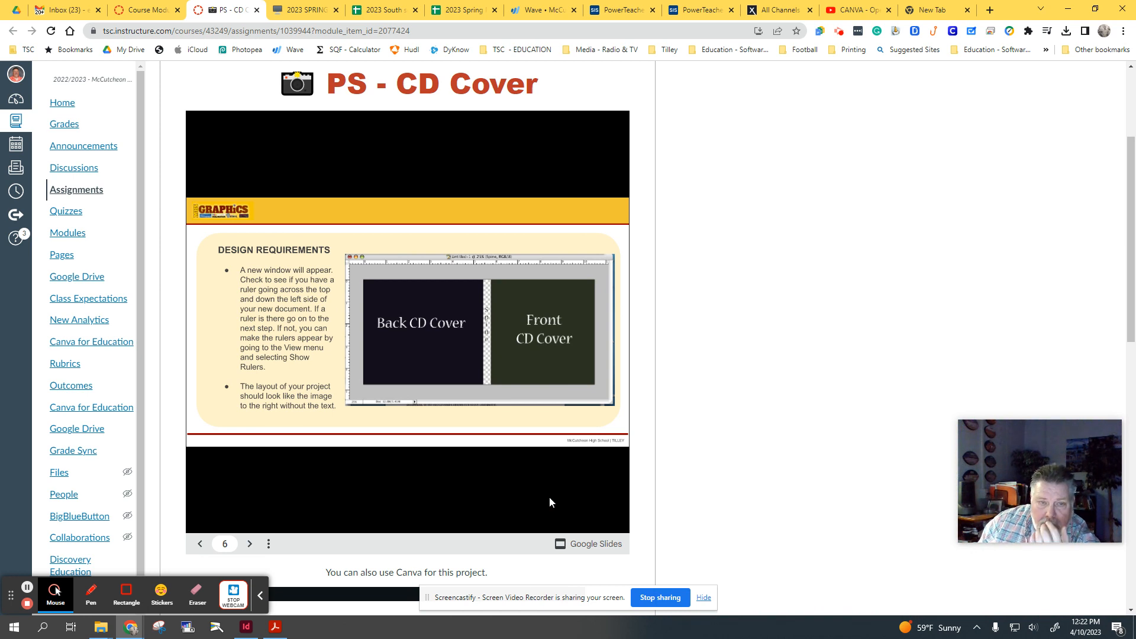
left_click(248, 543)
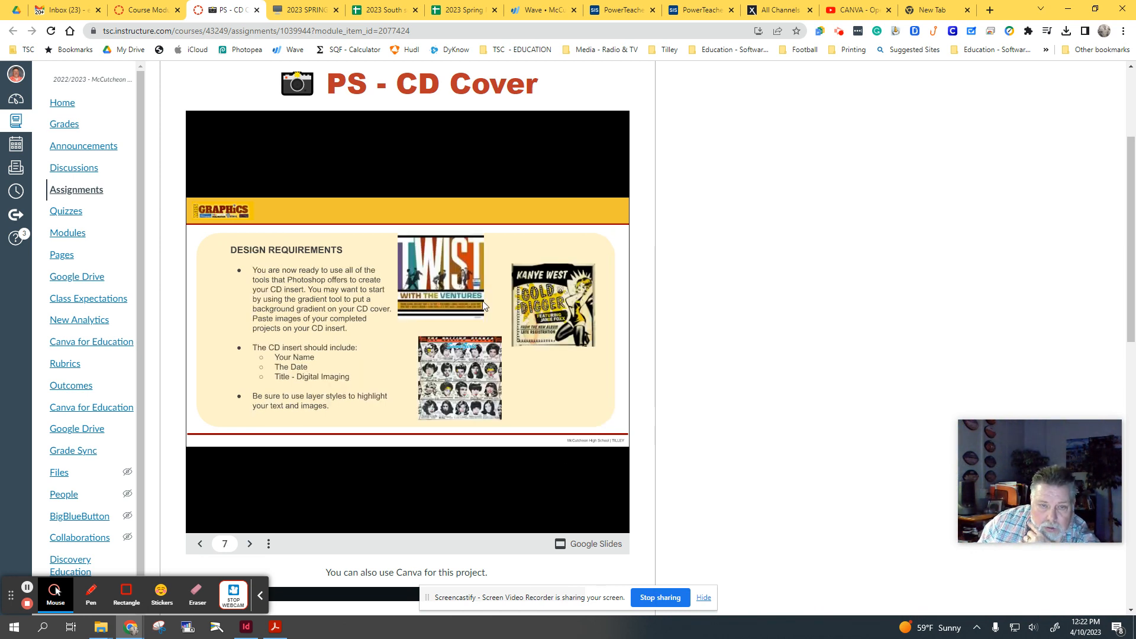
mouse_move(471, 379)
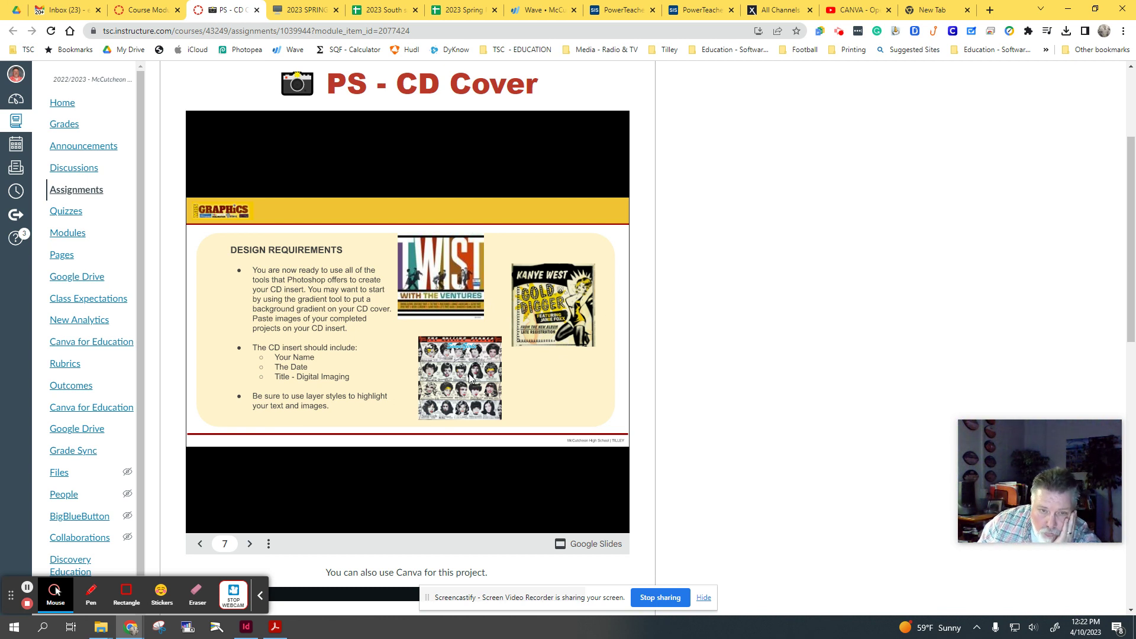
mouse_move(427, 244)
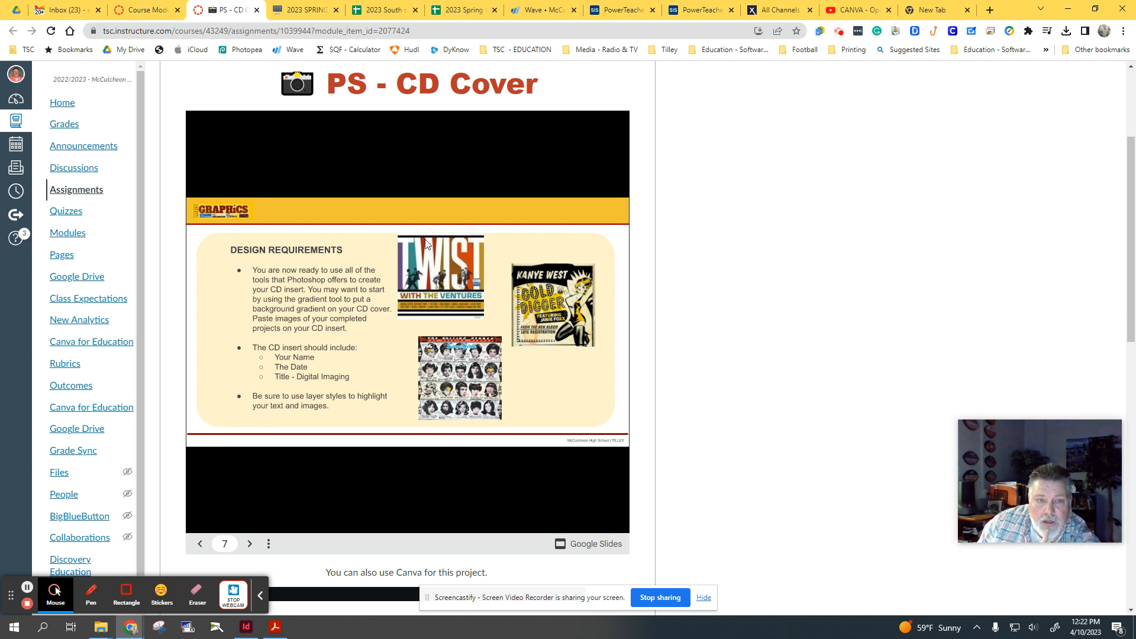
mouse_move(576, 355)
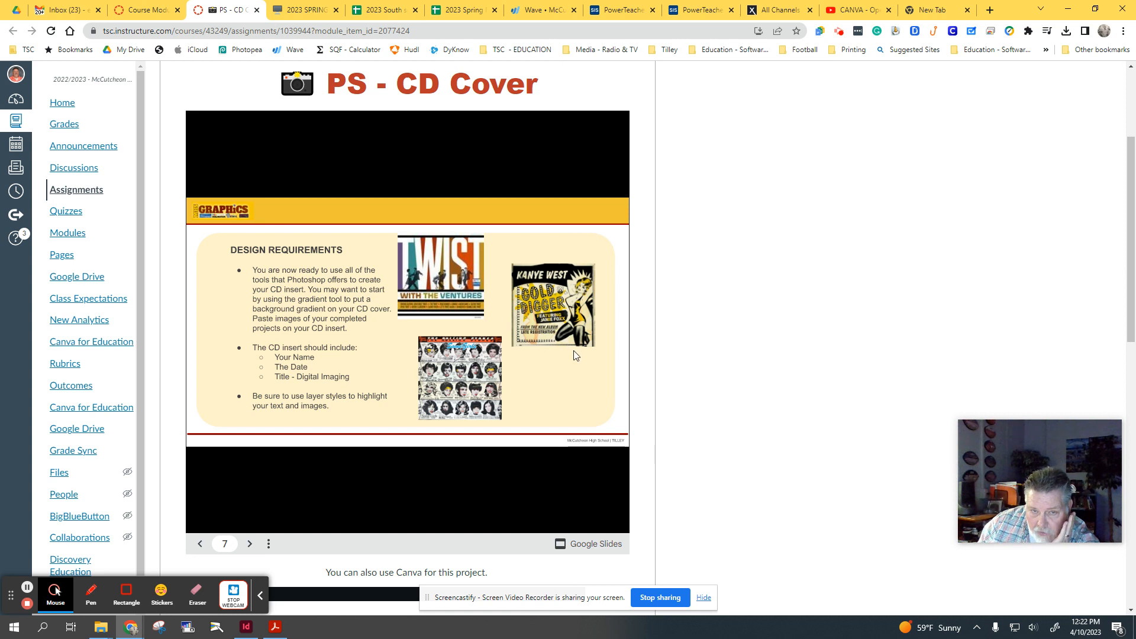
left_click(248, 543)
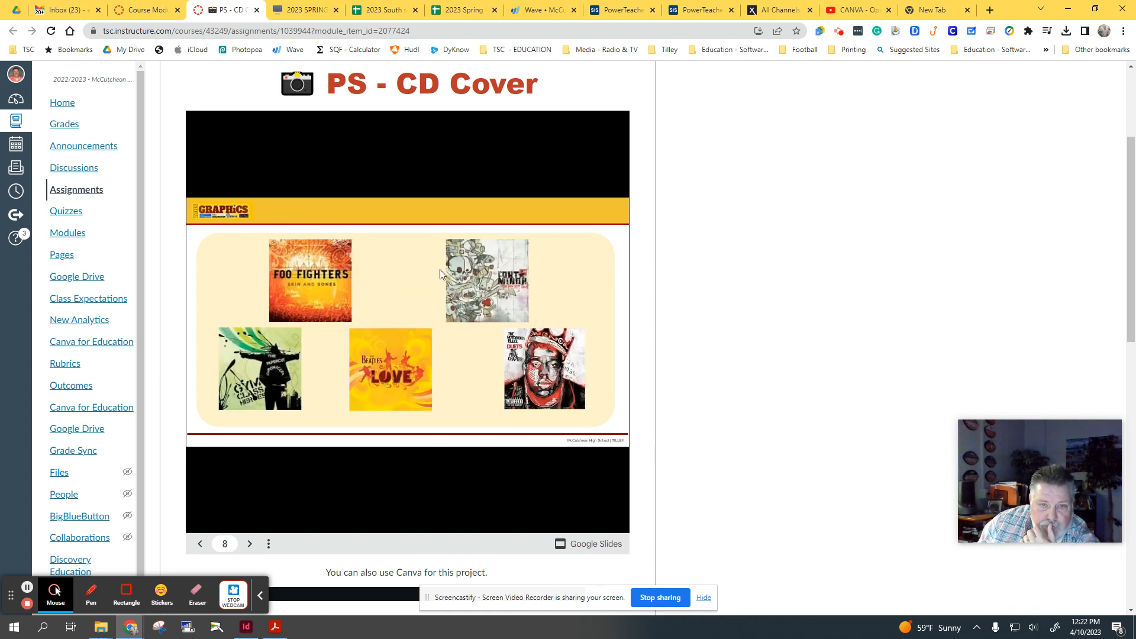
left_click(249, 544)
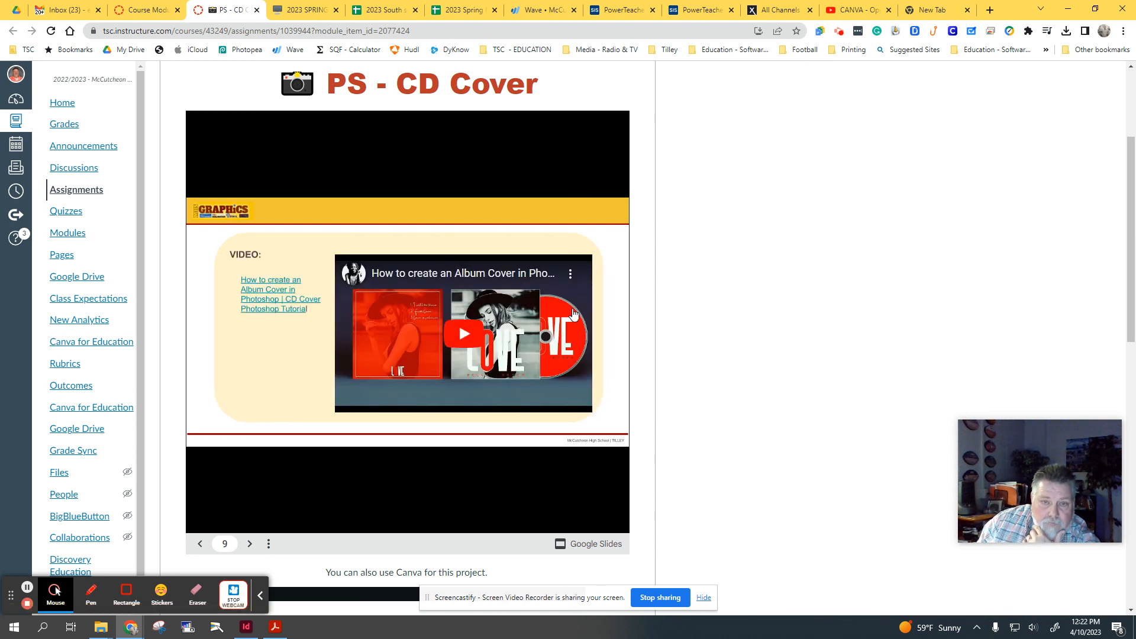
scroll("down", 3)
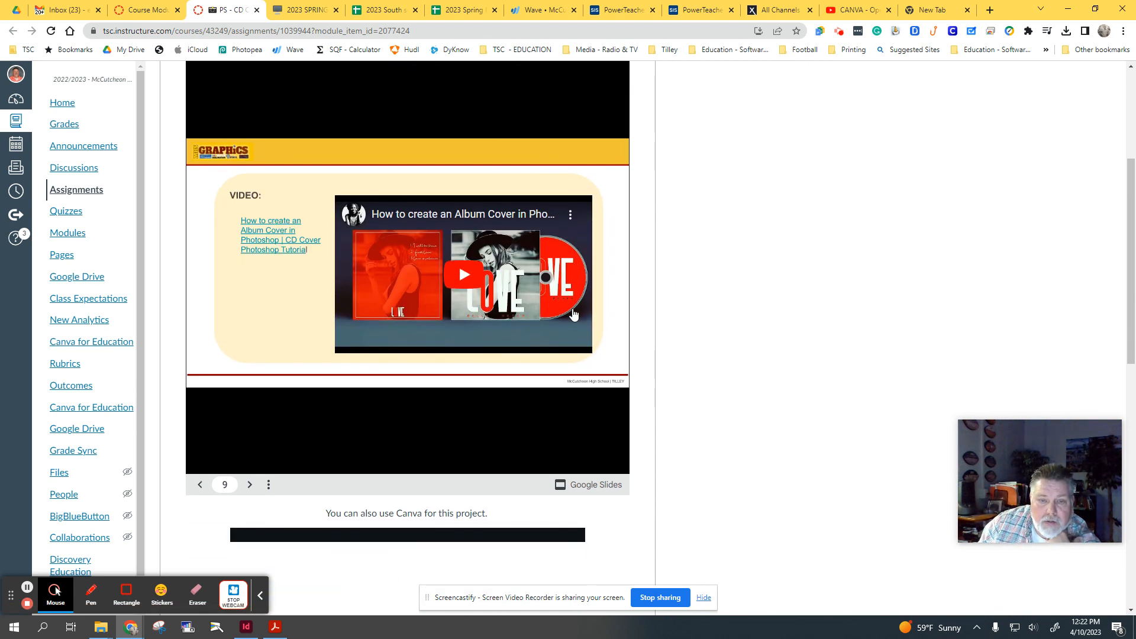
left_click(462, 274)
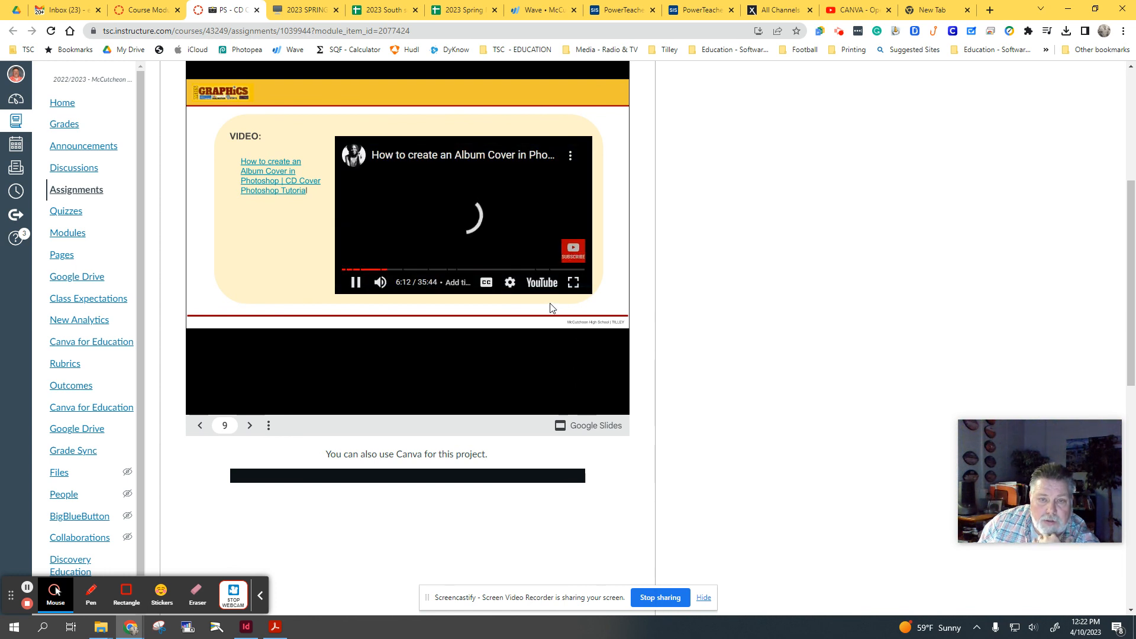
left_click(356, 282)
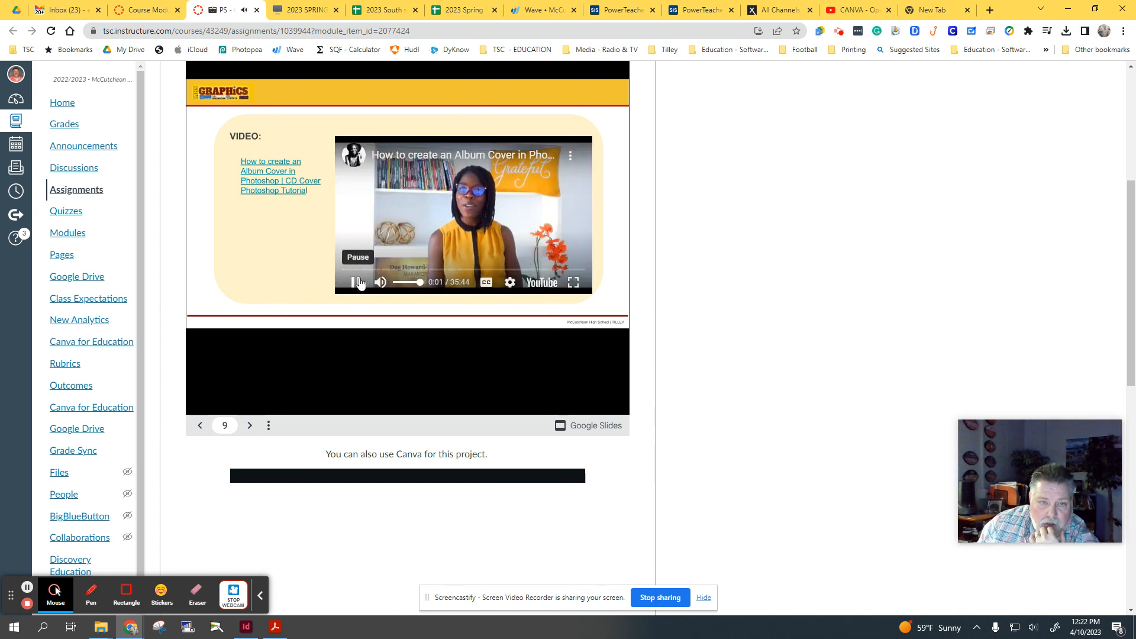
left_click(355, 281)
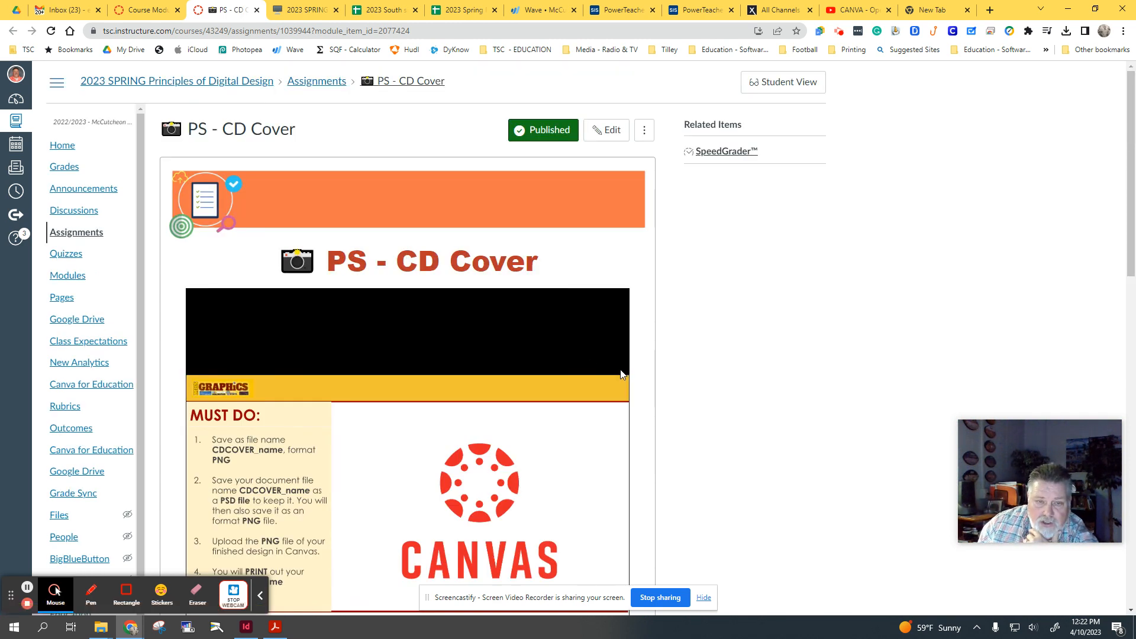
mouse_move(315, 468)
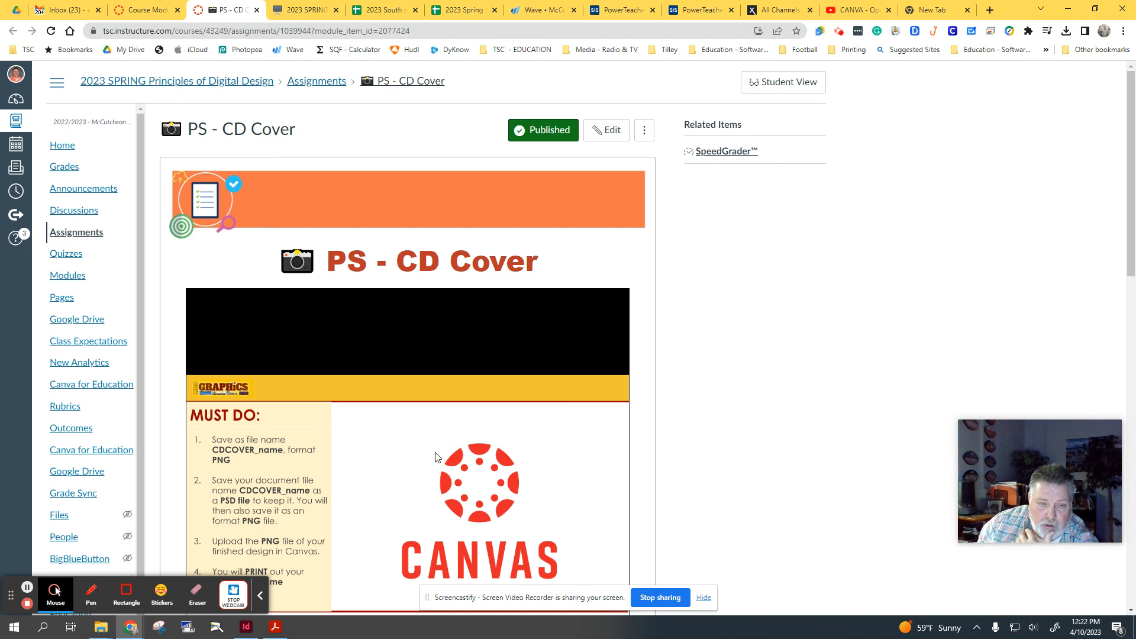
scroll("down", 3)
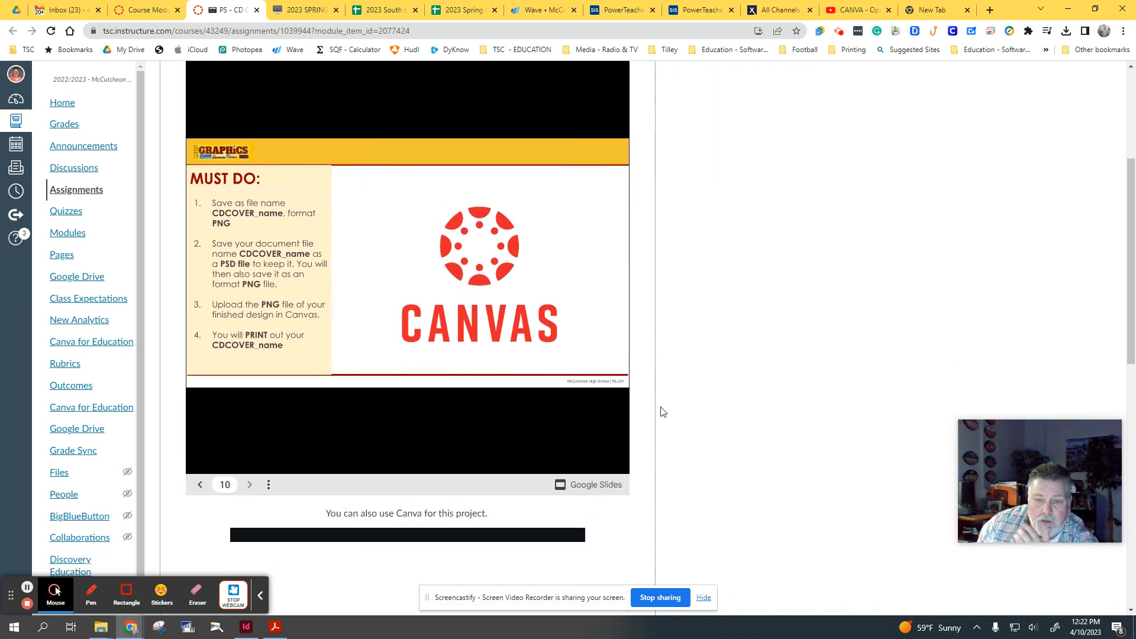
scroll("down", 3)
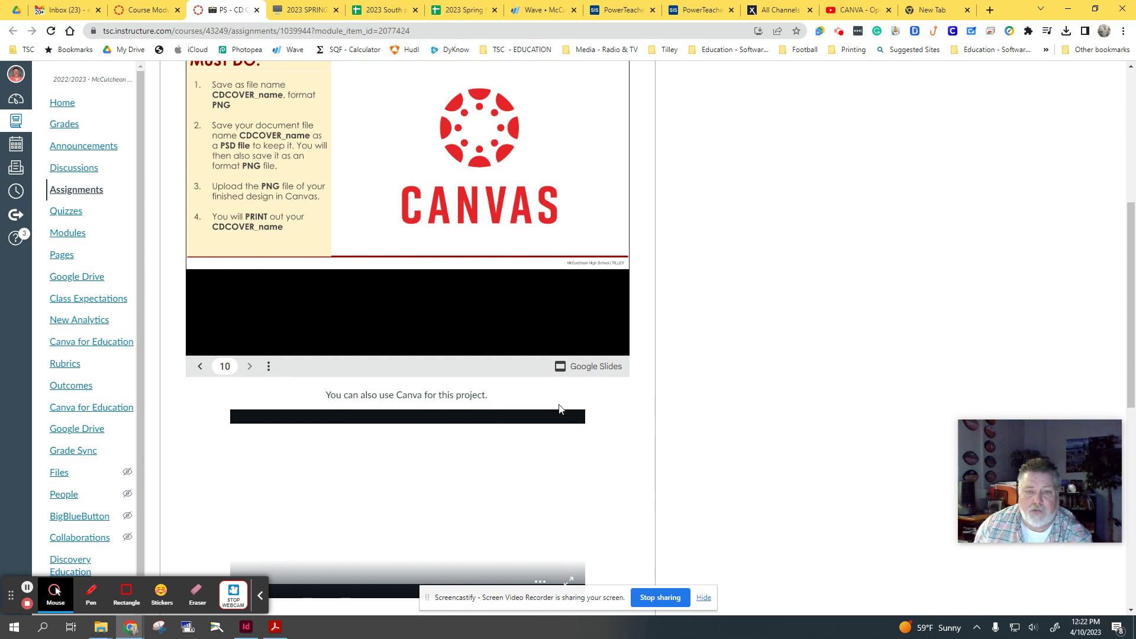
scroll("down", 3)
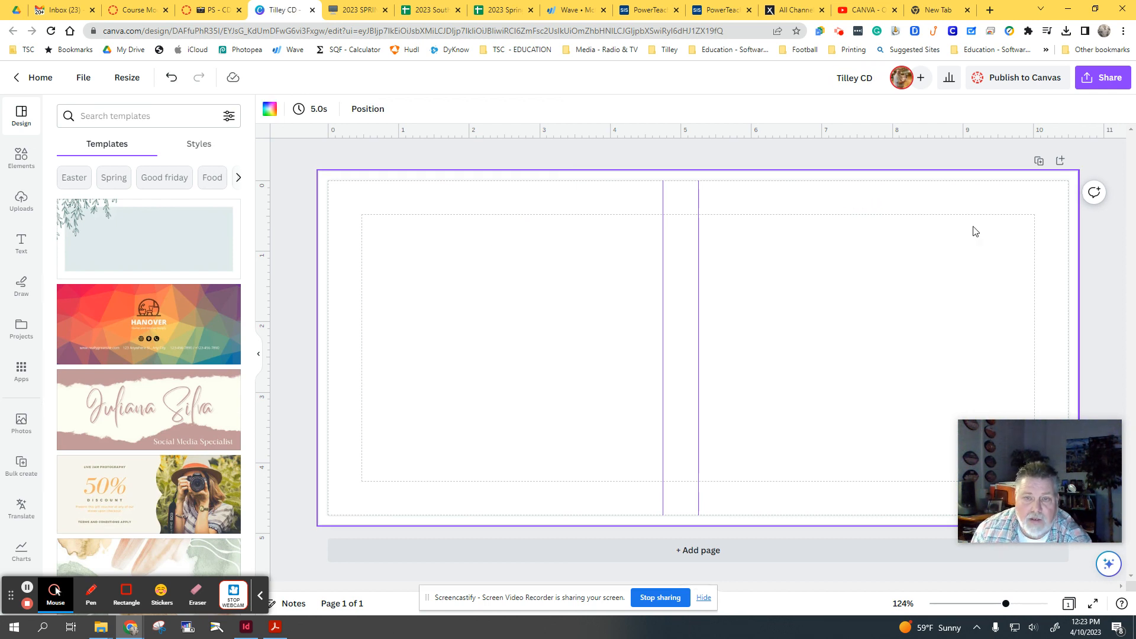
mouse_move(22, 204)
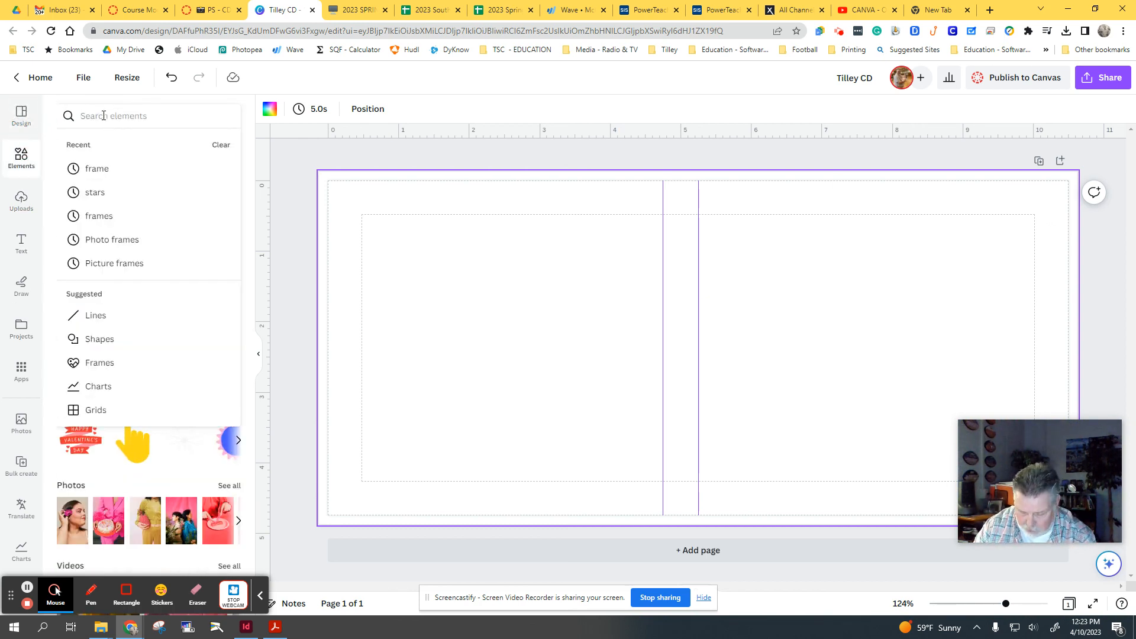
Step: Search templates for 'CD' (no results) and Elements for 'photos' on the blank Tilley design
type("photos")
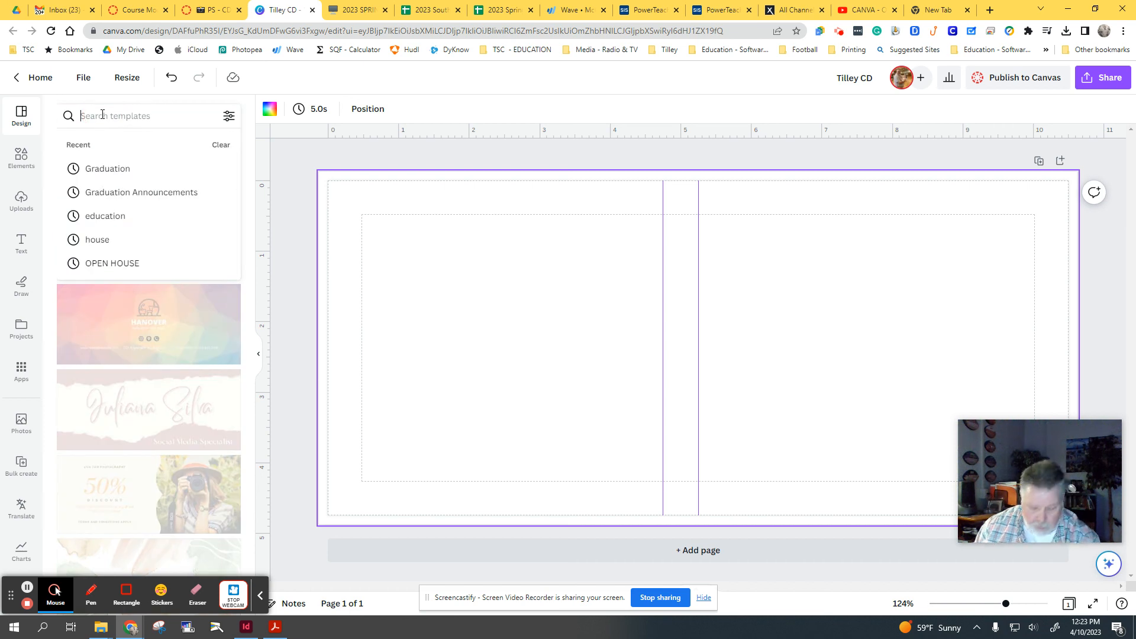
type("CD")
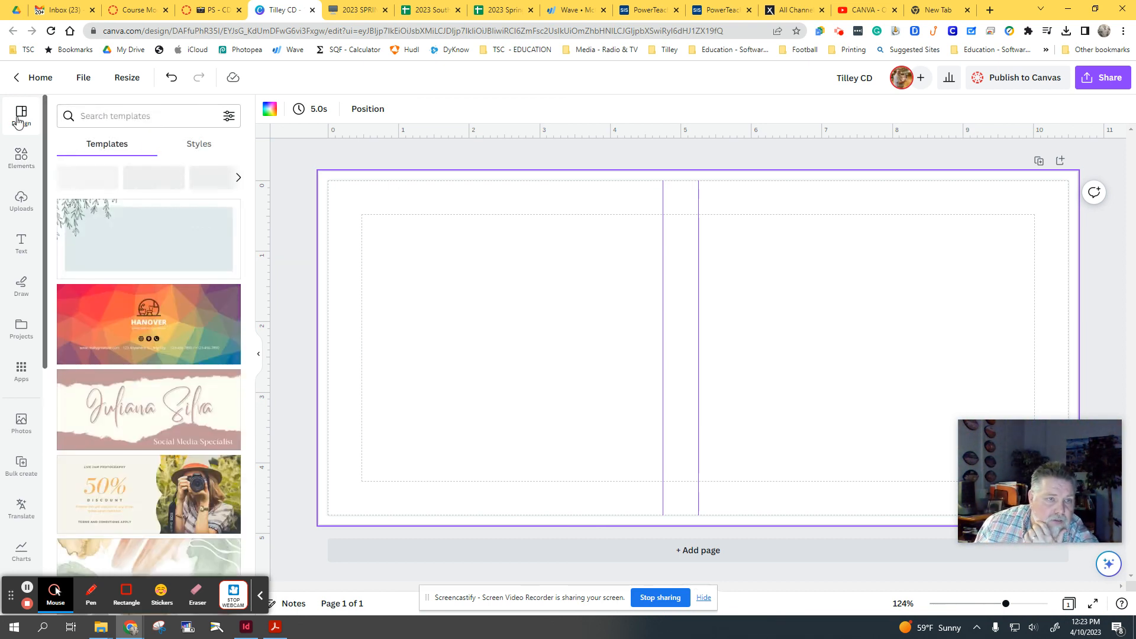
type("CD")
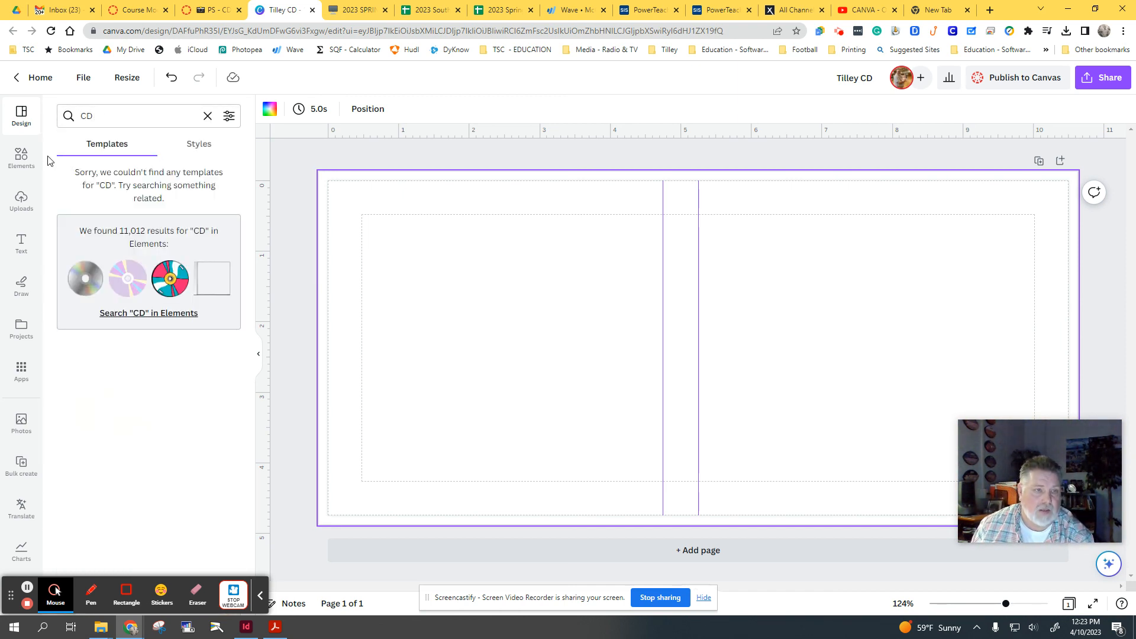
type("photos")
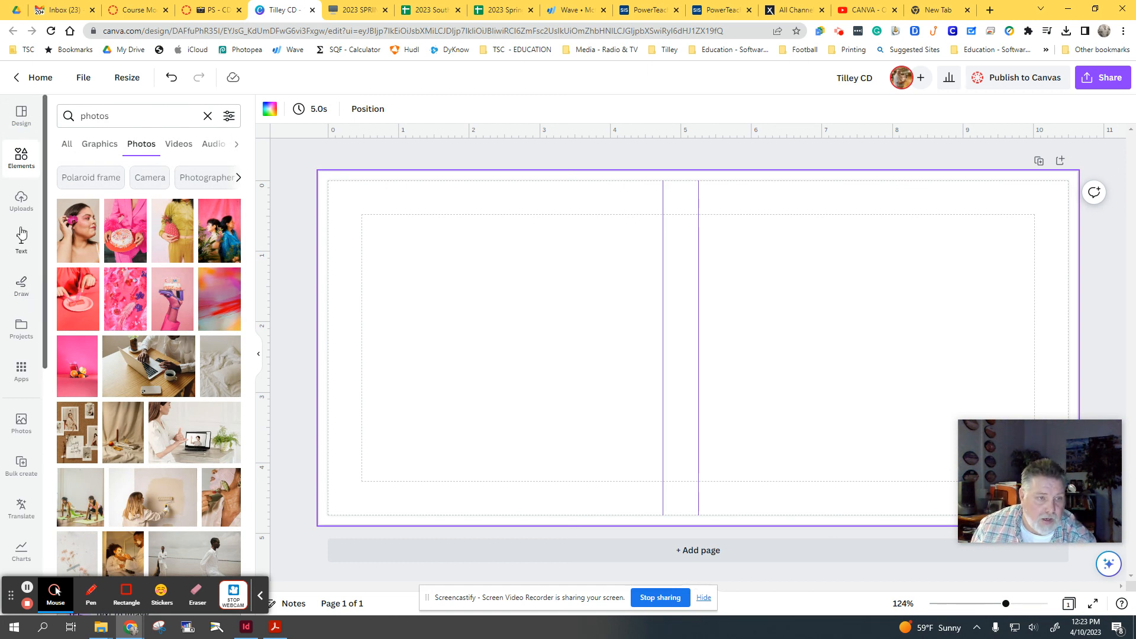
mouse_move(20, 198)
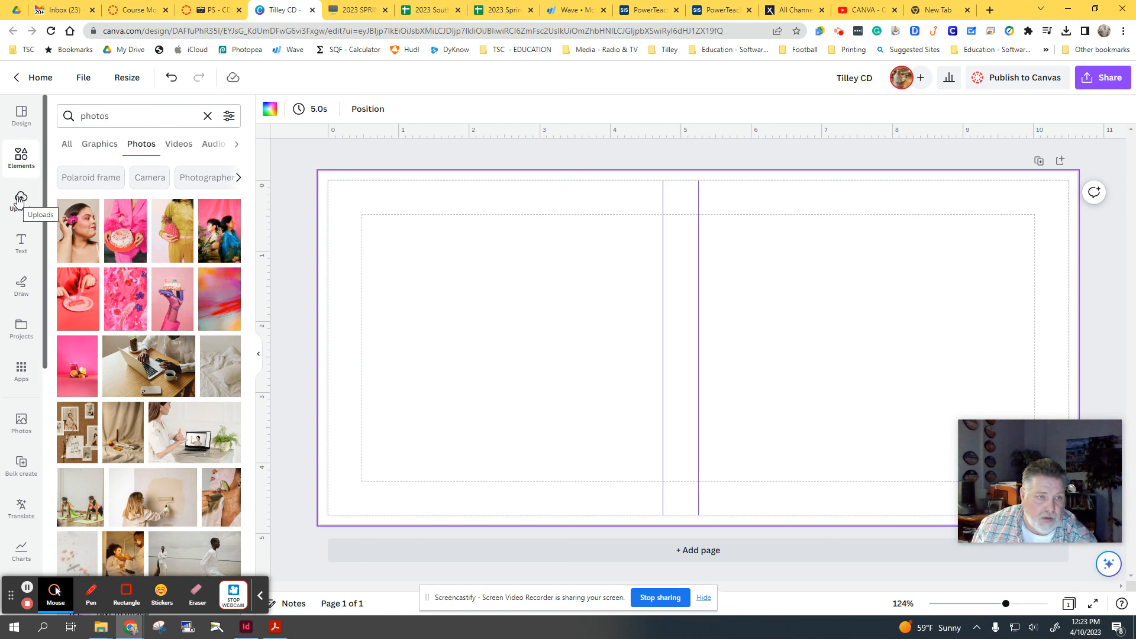
Step: Add a frame and plant graphic, then a 'Square' gradient stretched across the front cover and sent to back
left_click(20, 155)
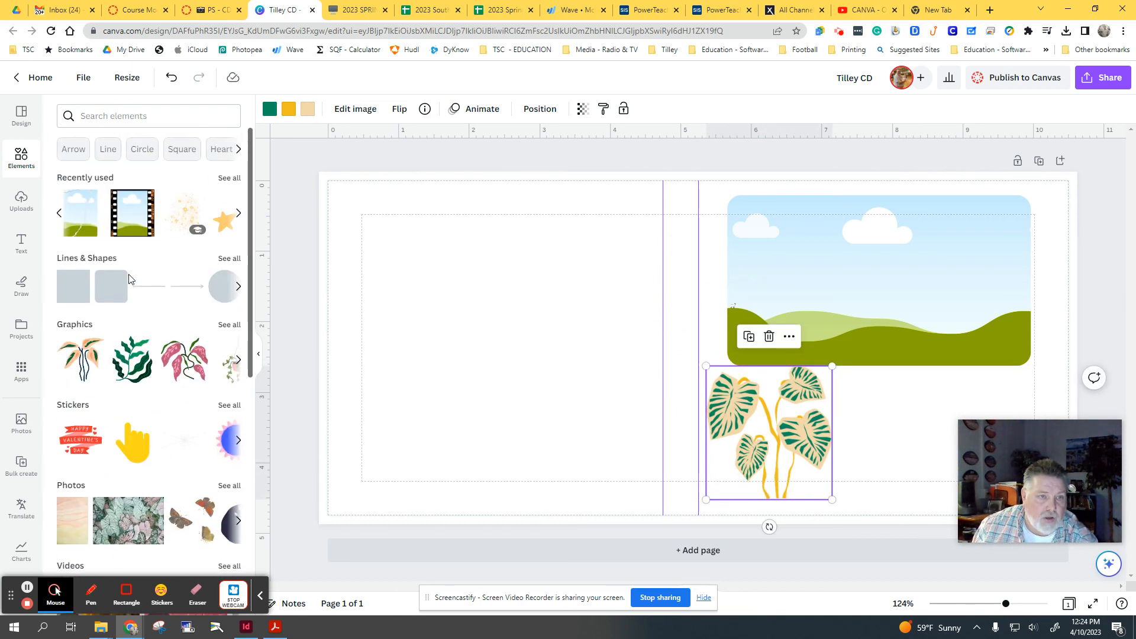
type("Square")
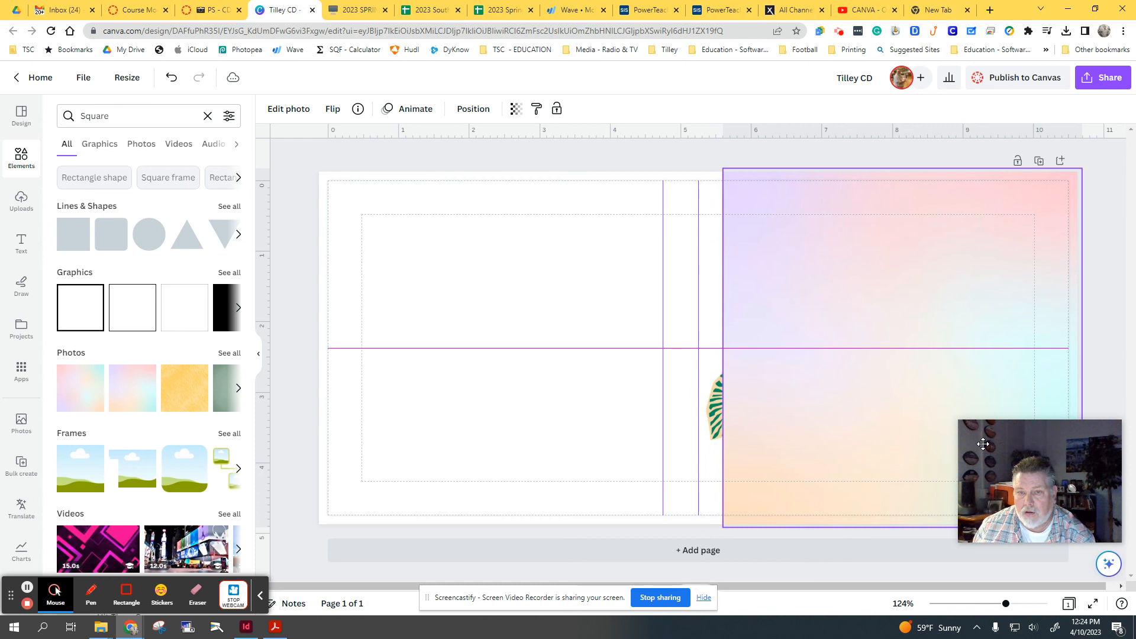
left_click_drag(722, 351, 706, 351)
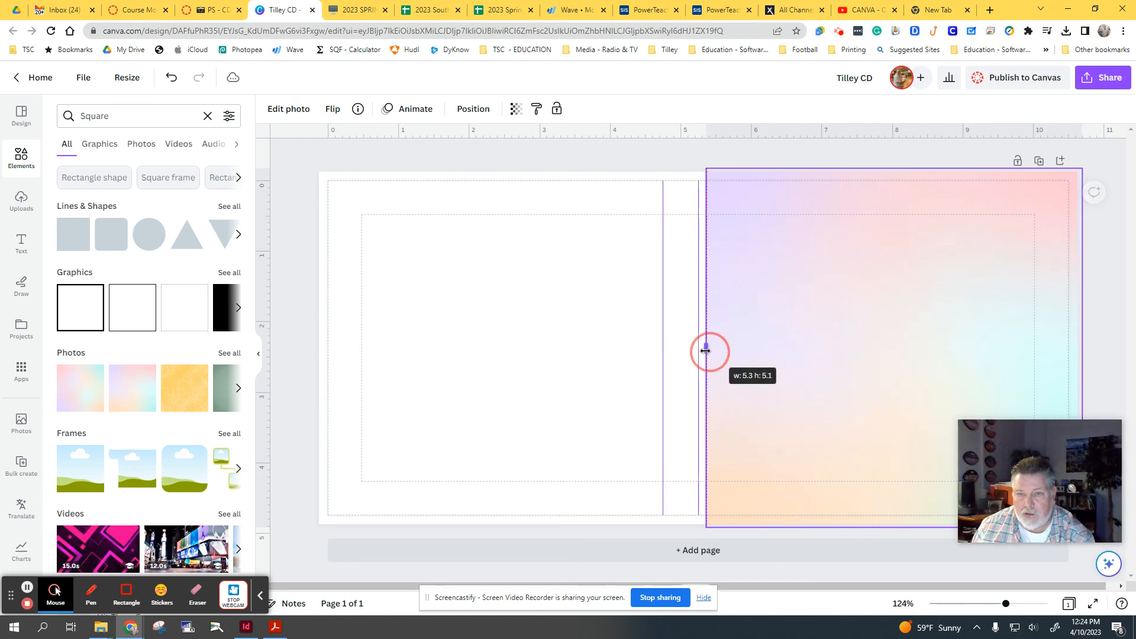
right_click(704, 351)
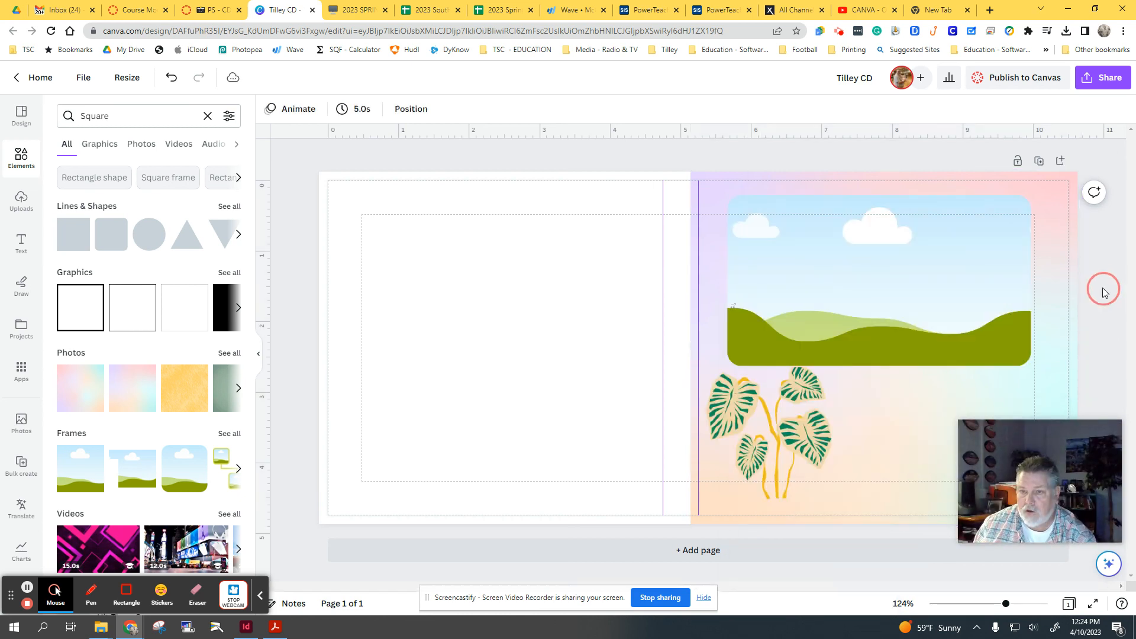
Step: Select the landscape picture frame and browse the uploaded images
left_click(850, 341)
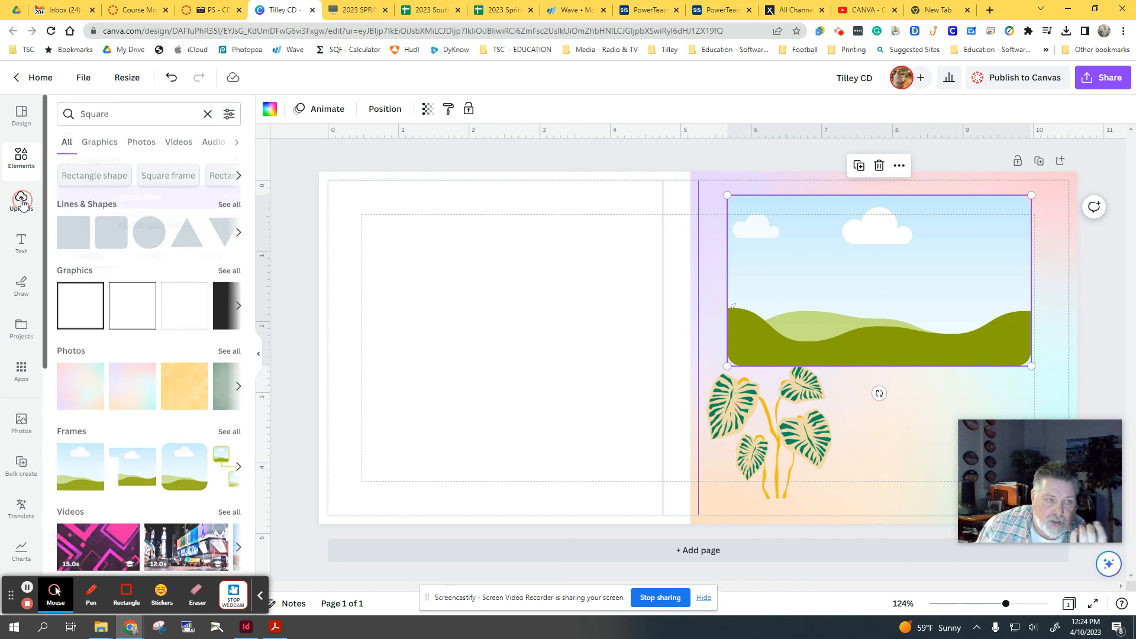
left_click(20, 200)
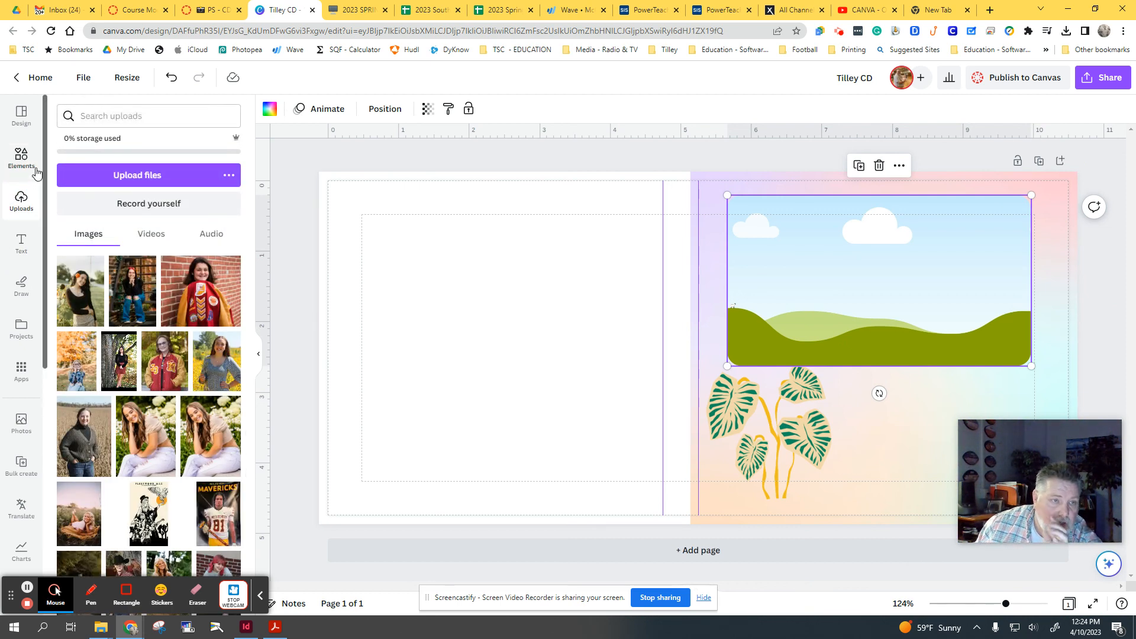
scroll("down", 3)
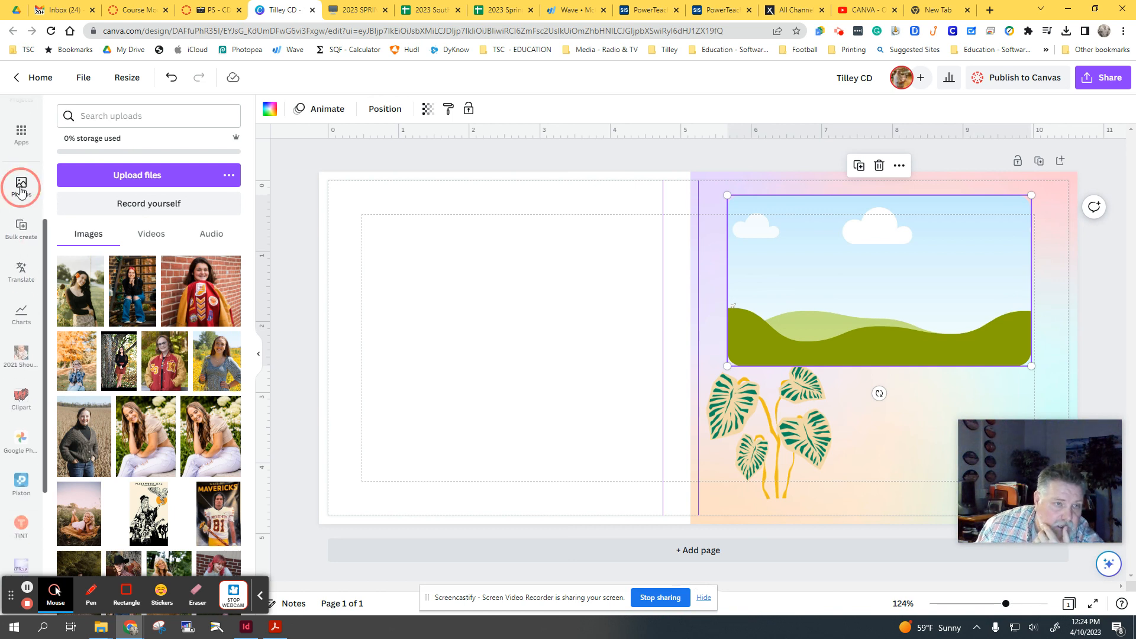
Step: Search stock photos for 'rock' then 'band' and fill the frame with the drum kit photo
left_click(21, 183)
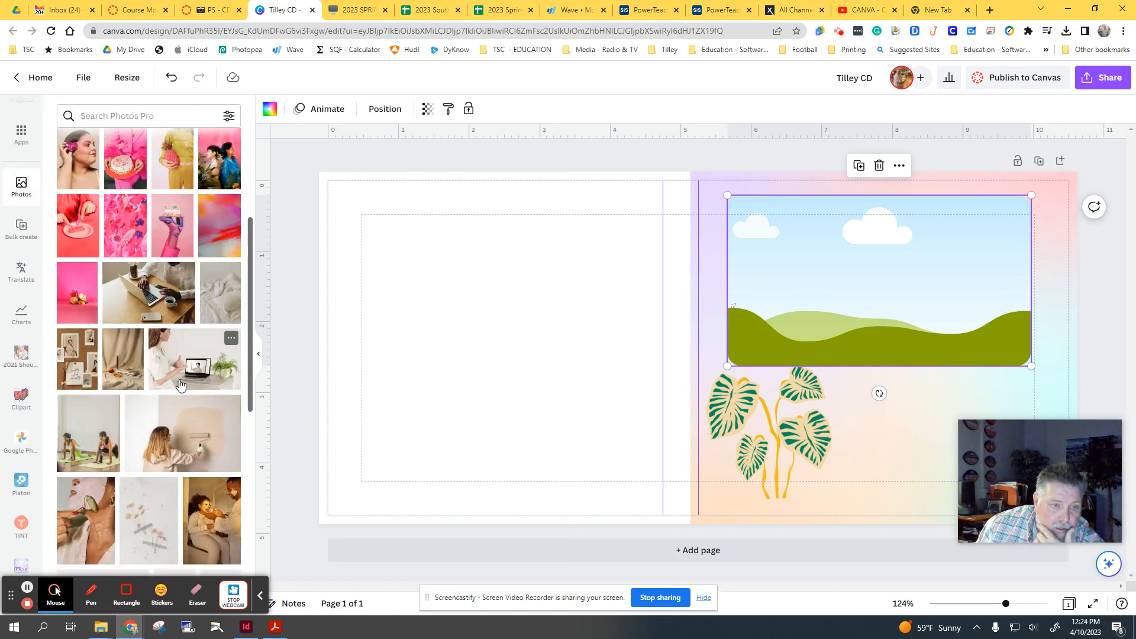
scroll("down", 3)
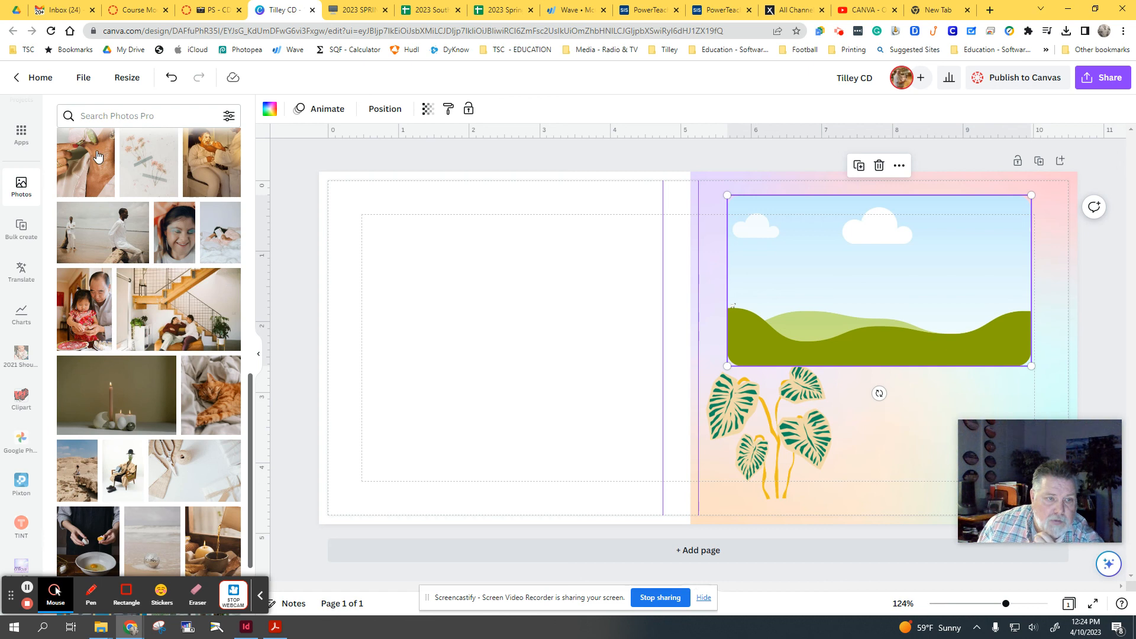
type("roc")
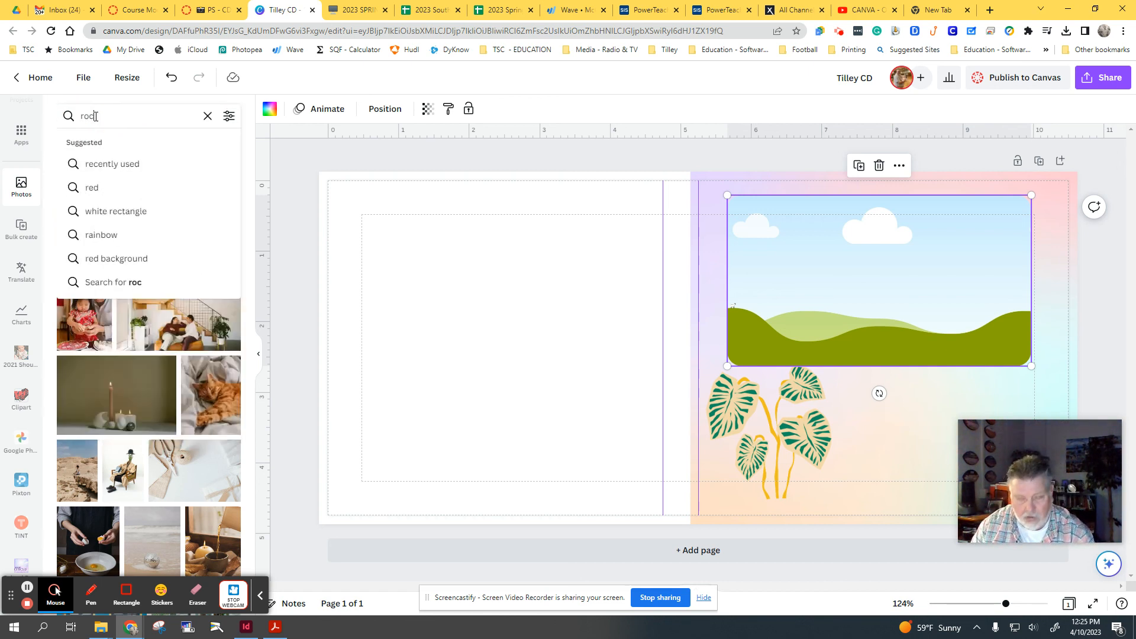
key("Enter")
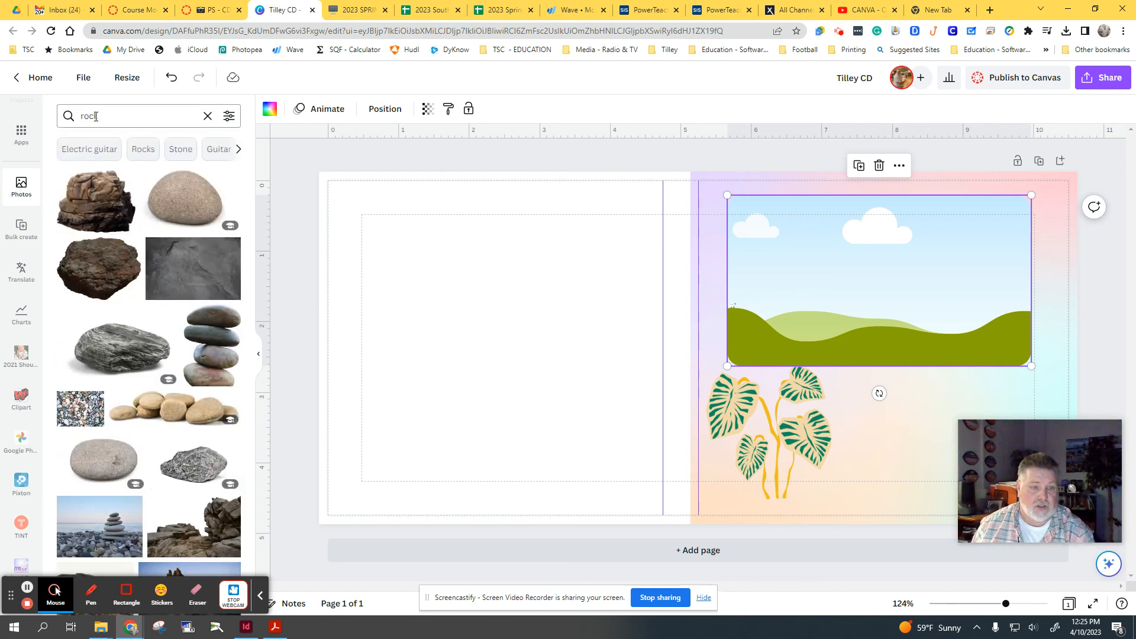
left_click(118, 116)
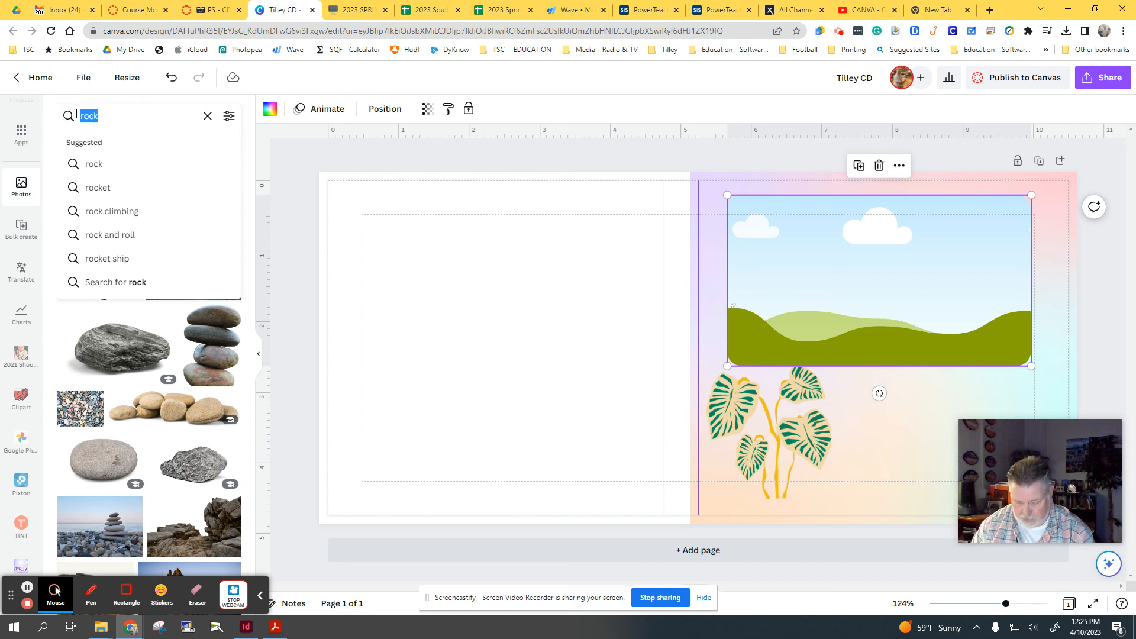
type("band")
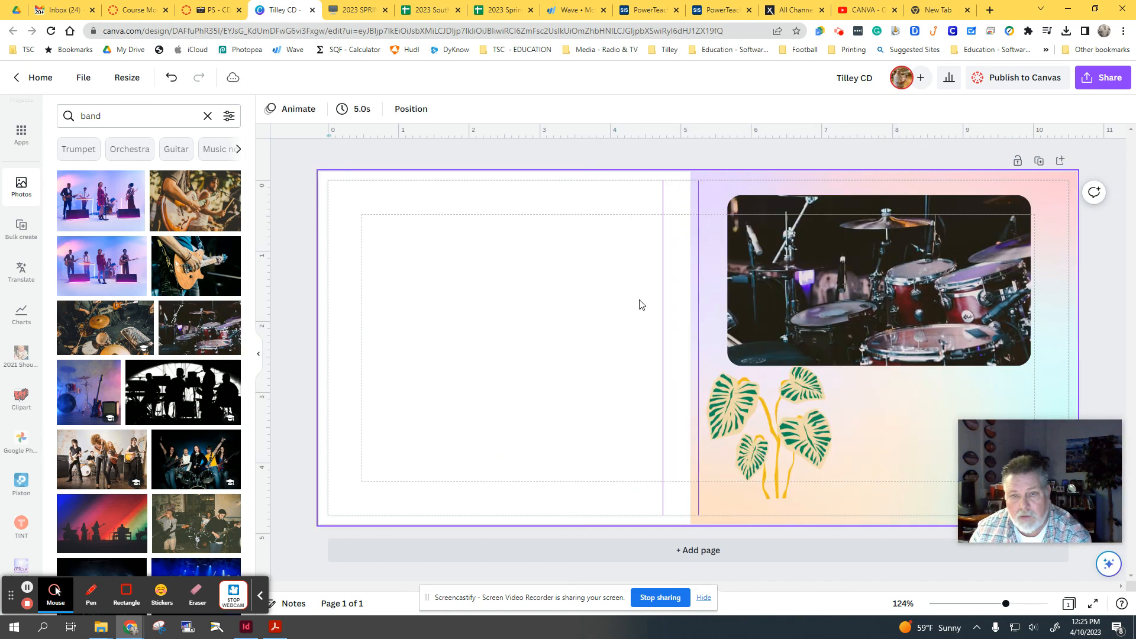
Step: Enlarge the drum photo to span the front cover to its right edge
left_click(918, 315)
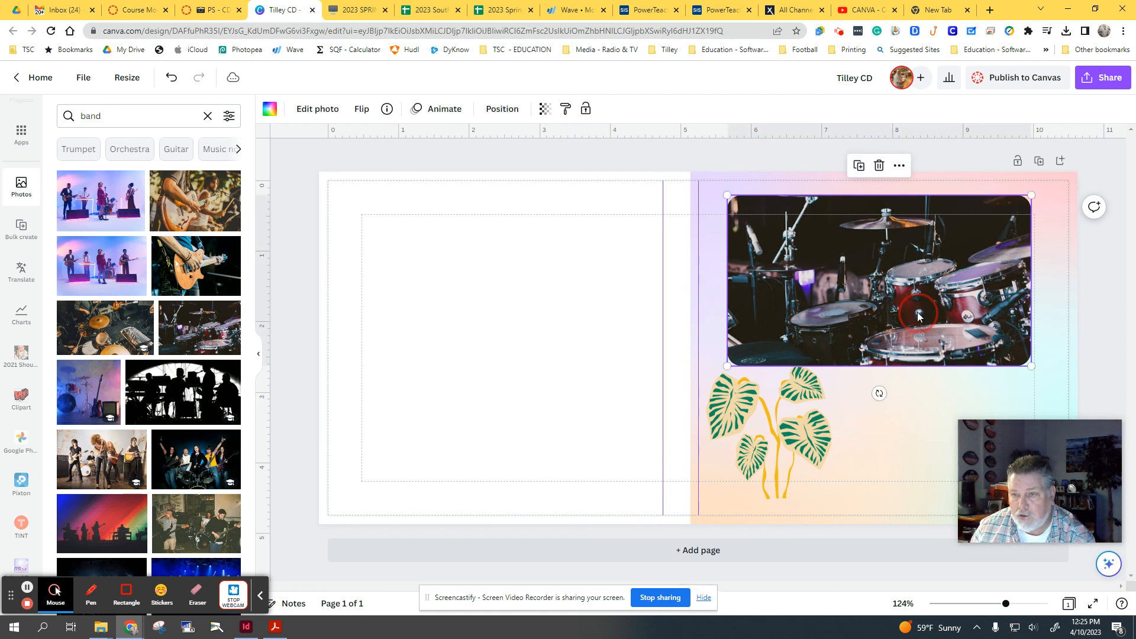
left_click(317, 109)
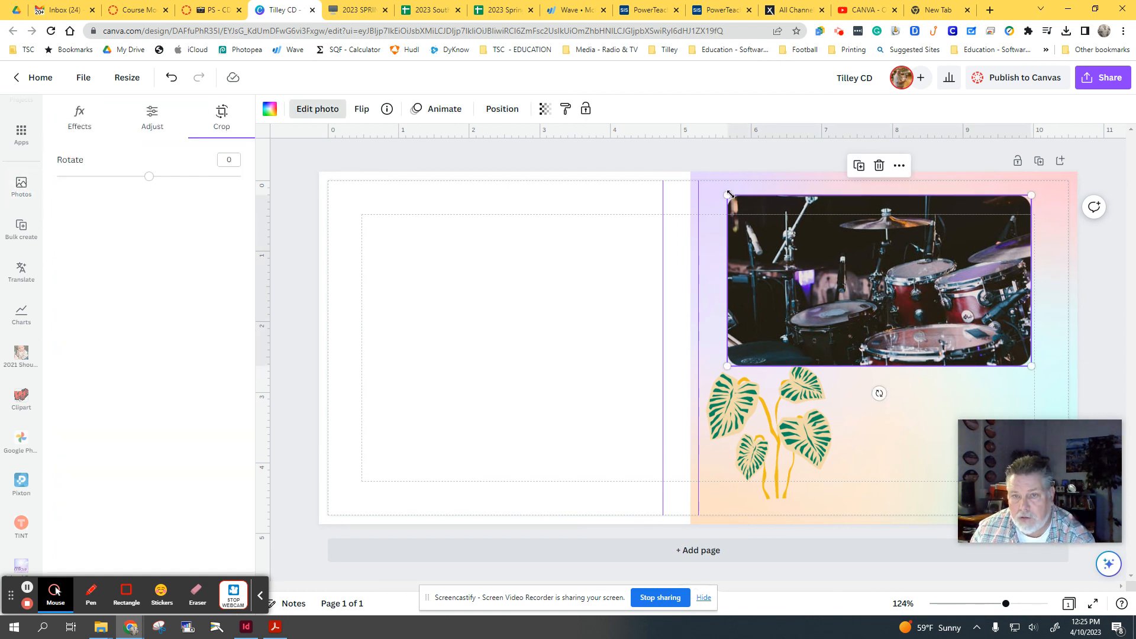
left_click_drag(727, 194, 703, 194)
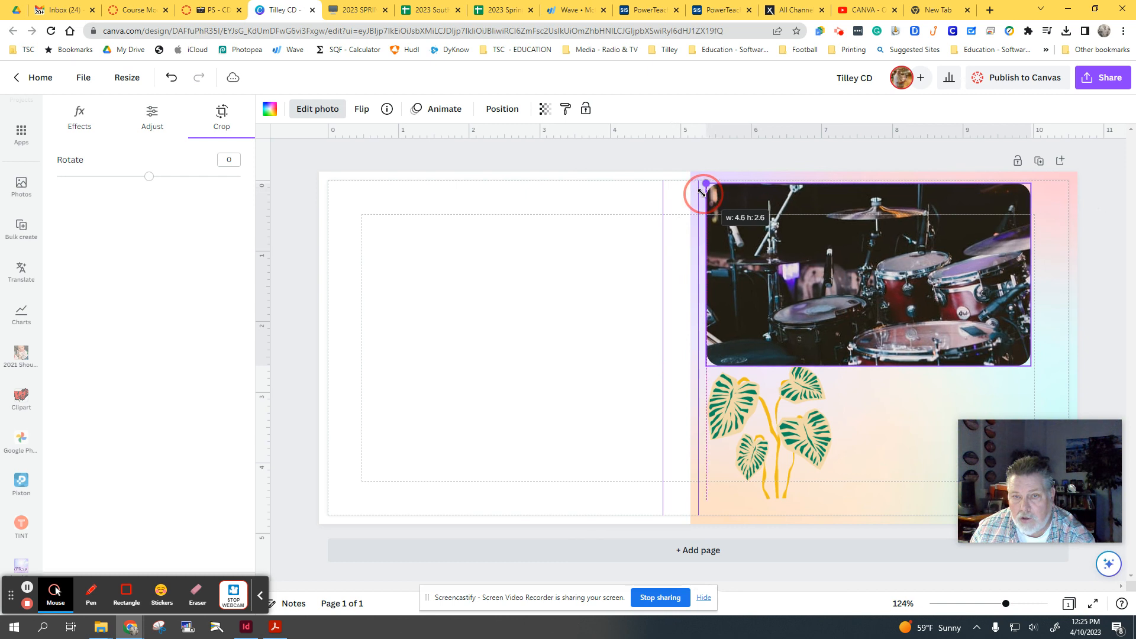
left_click_drag(703, 193, 1054, 380)
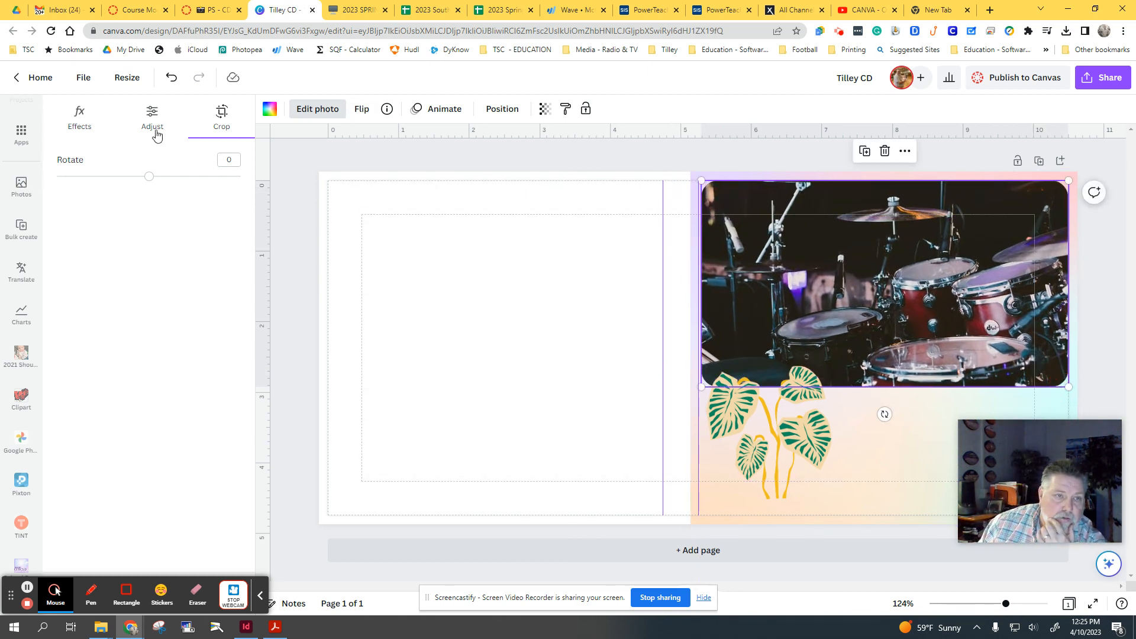
Step: Try the Sea Blue duotone, then apply the Amber duotone to the drum photo
left_click(72, 116)
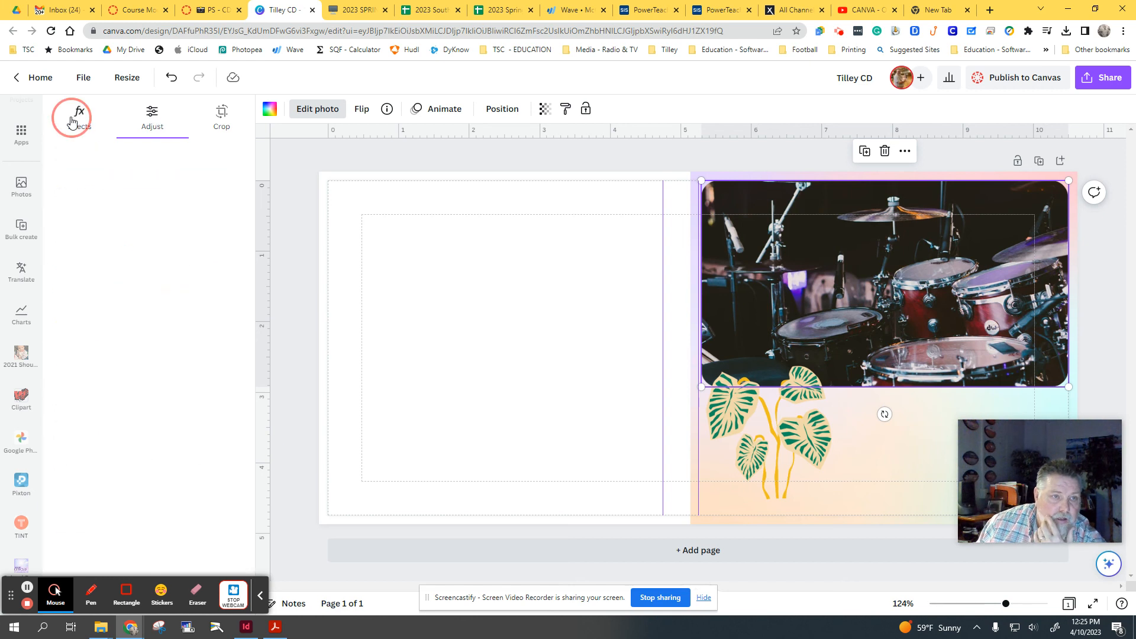
left_click(71, 117)
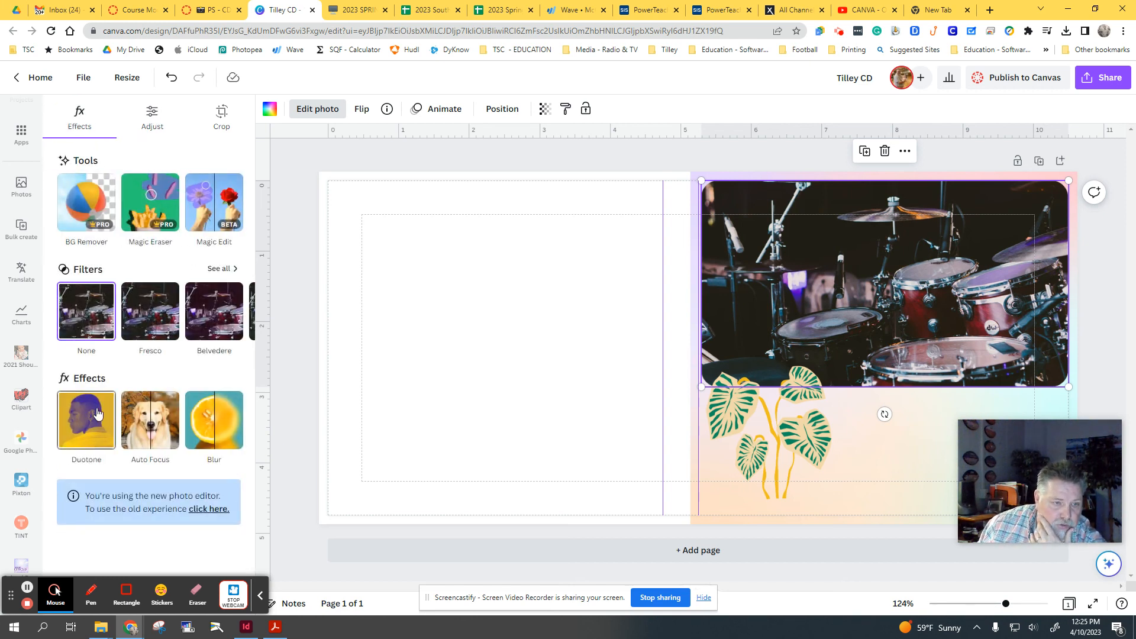
mouse_move(192, 430)
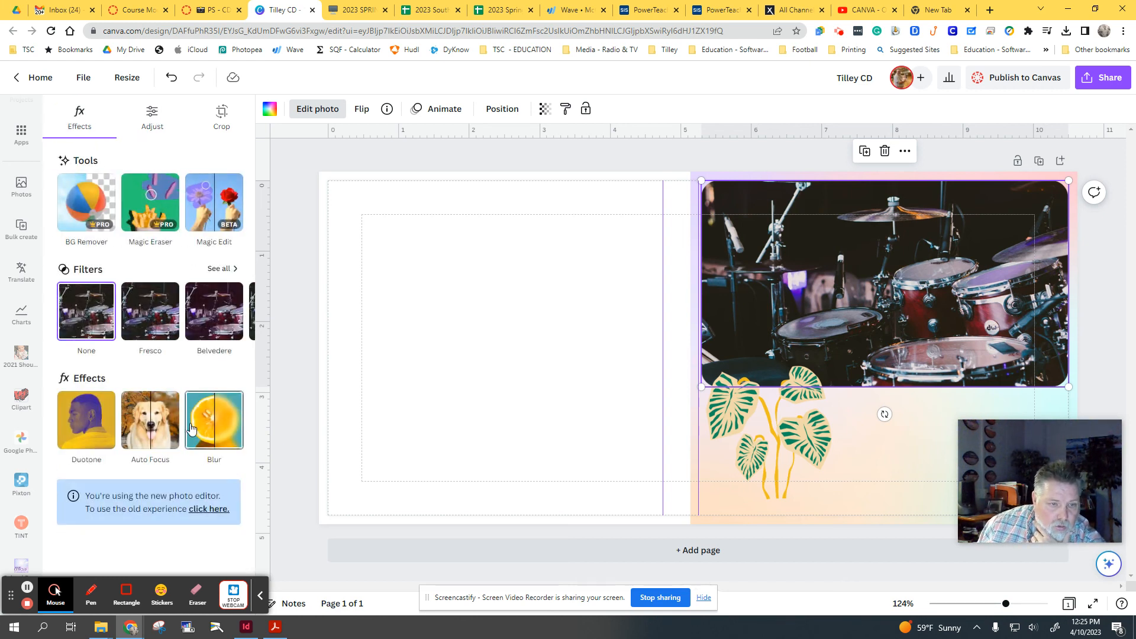
left_click(86, 420)
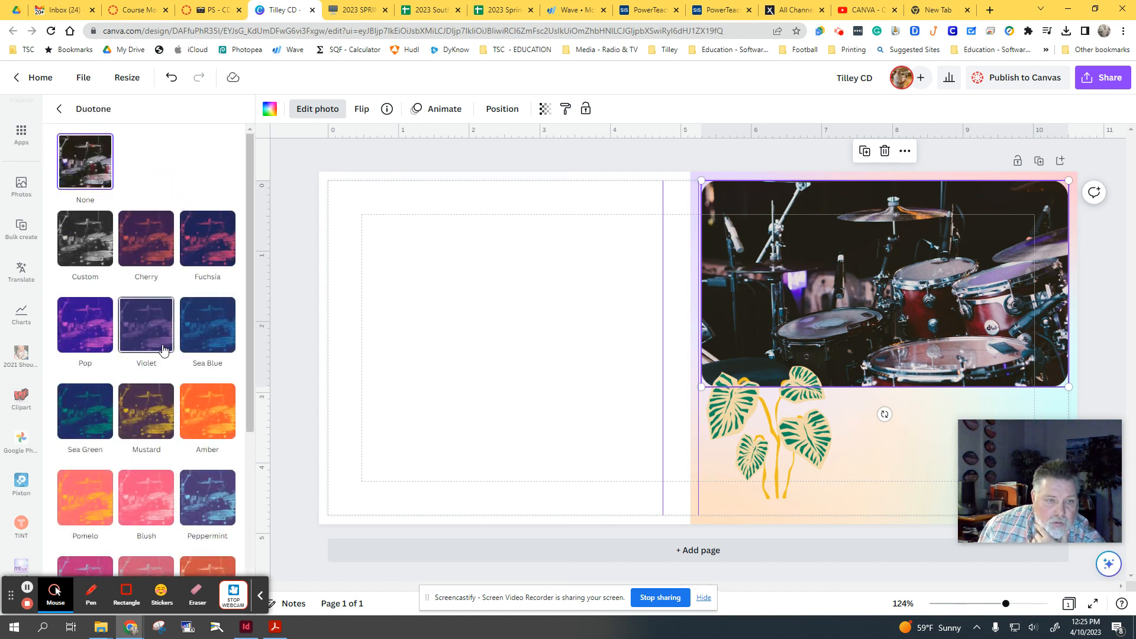
left_click(207, 324)
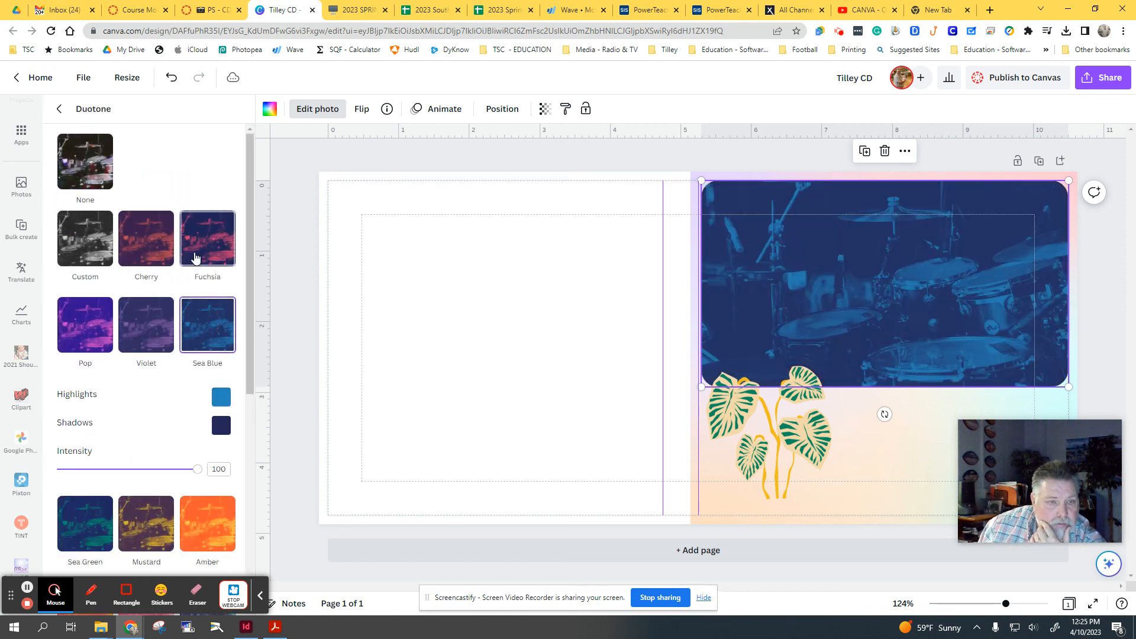
left_click(220, 398)
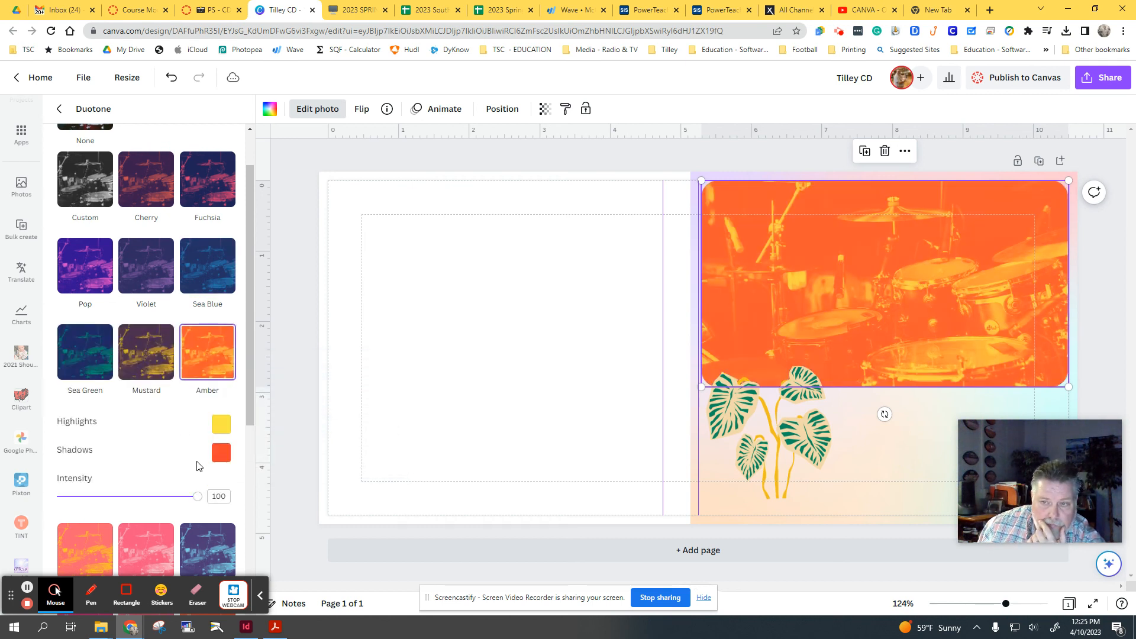
scroll("down", 3)
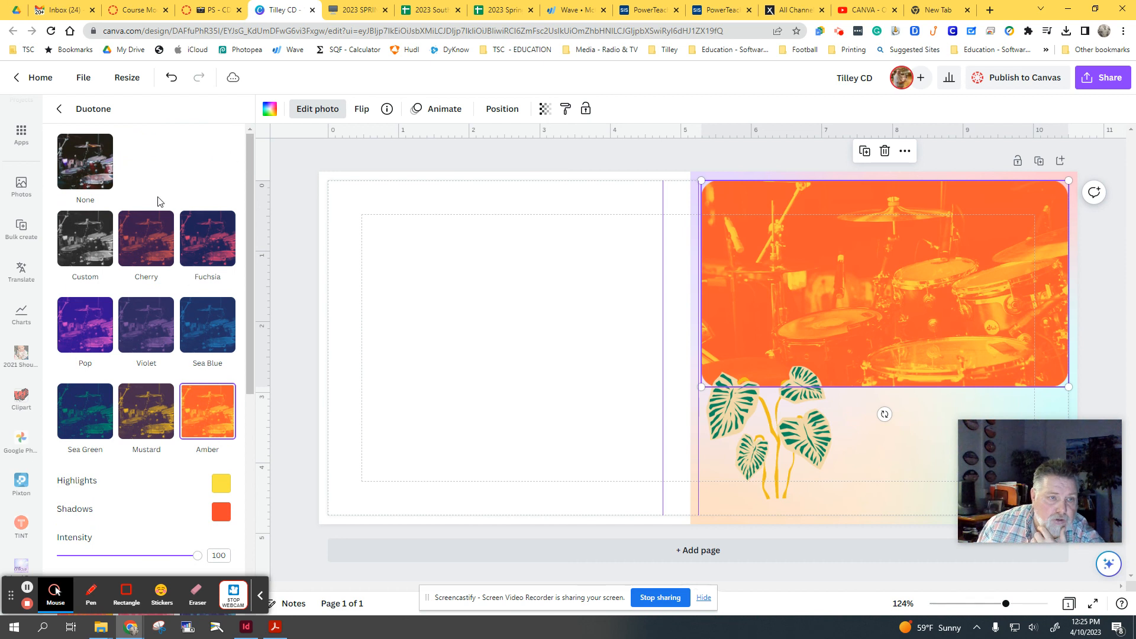
Step: From the full filter list try Ink mono, then apply the Heatwave Color Pop filter
left_click(60, 109)
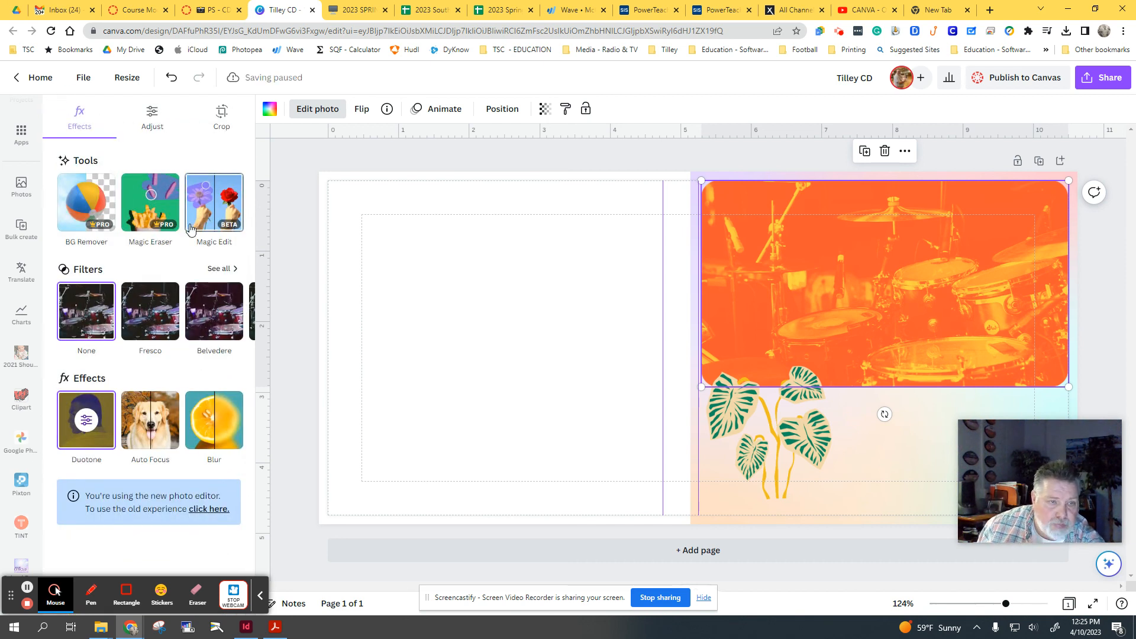
mouse_move(212, 401)
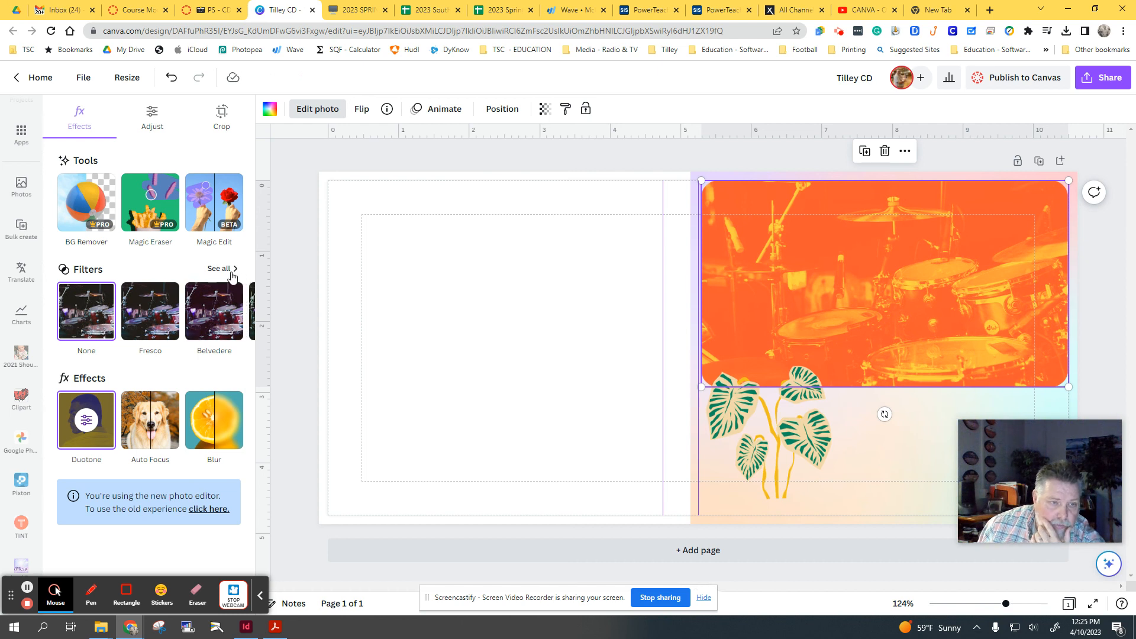
left_click(219, 268)
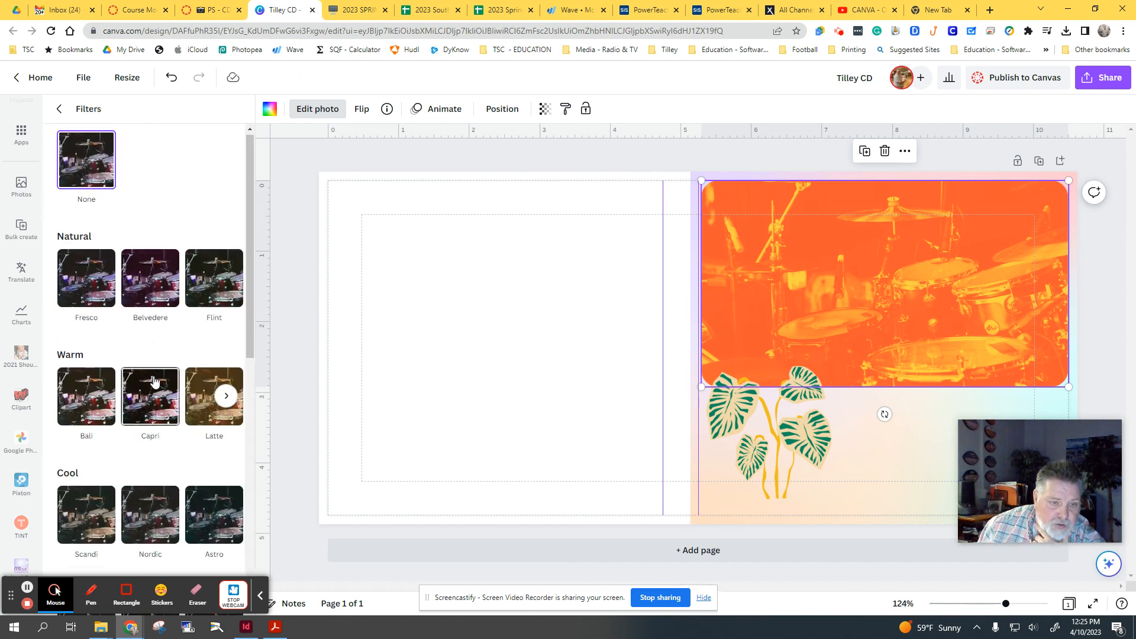
scroll("down", 3)
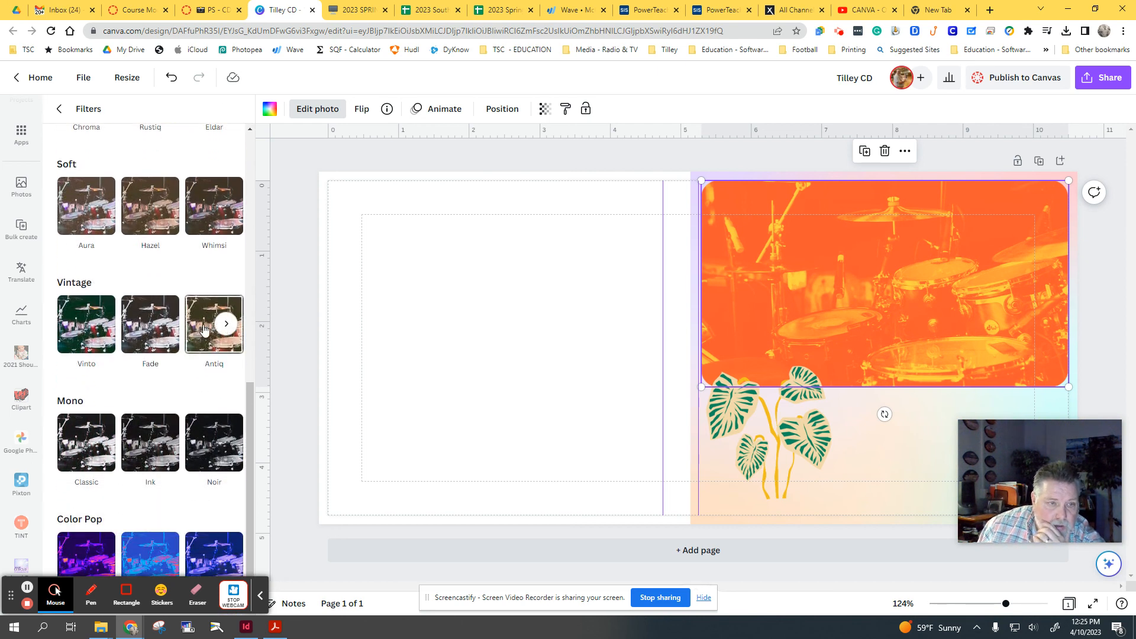
left_click(213, 323)
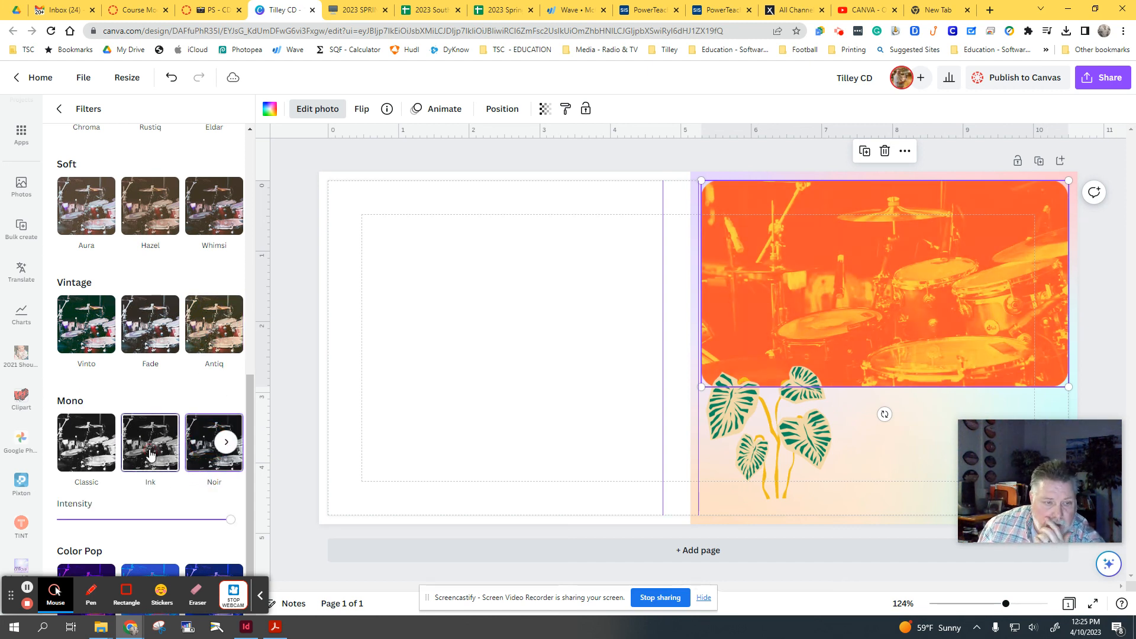
scroll("down", 3)
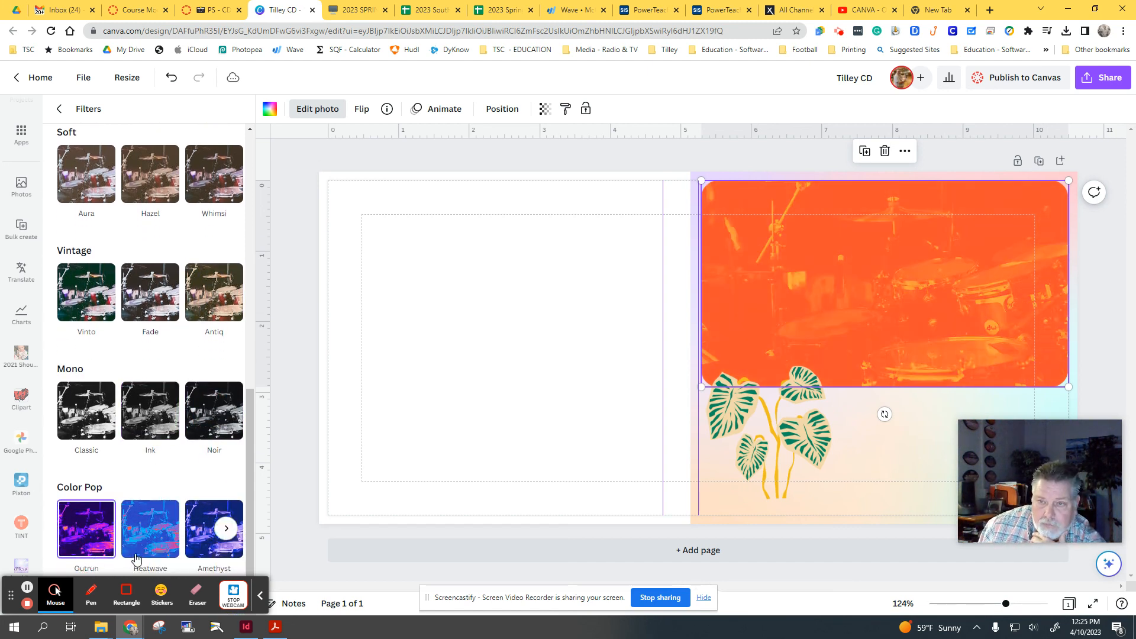
left_click(149, 529)
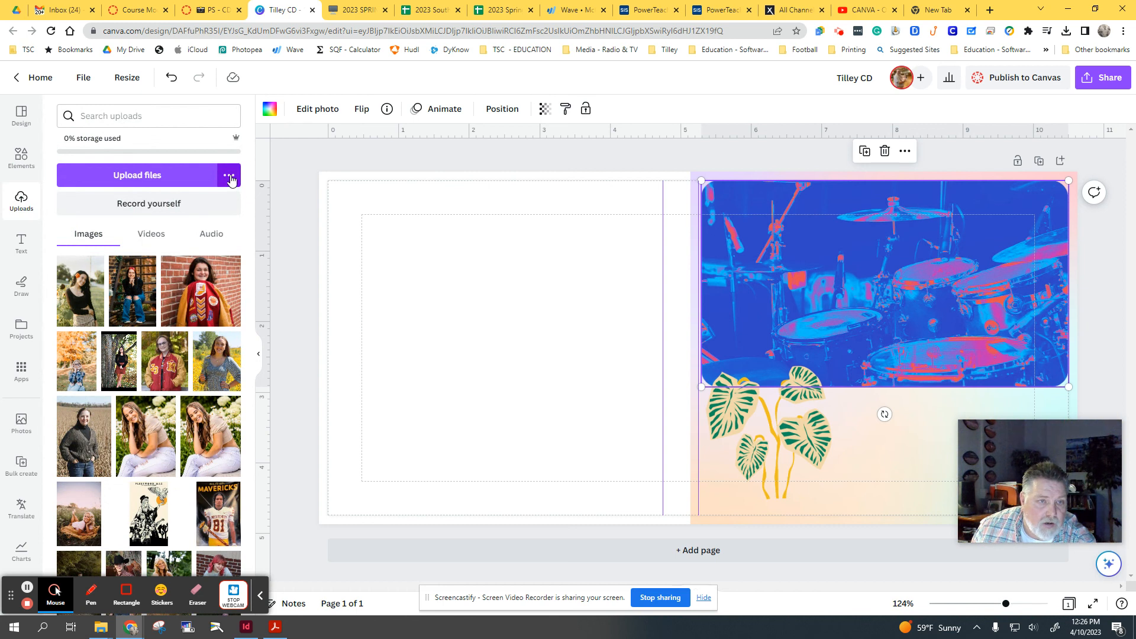
Step: Insert the uploaded selfie, red IU logo and greenhouse mums photo onto the cover
left_click(229, 175)
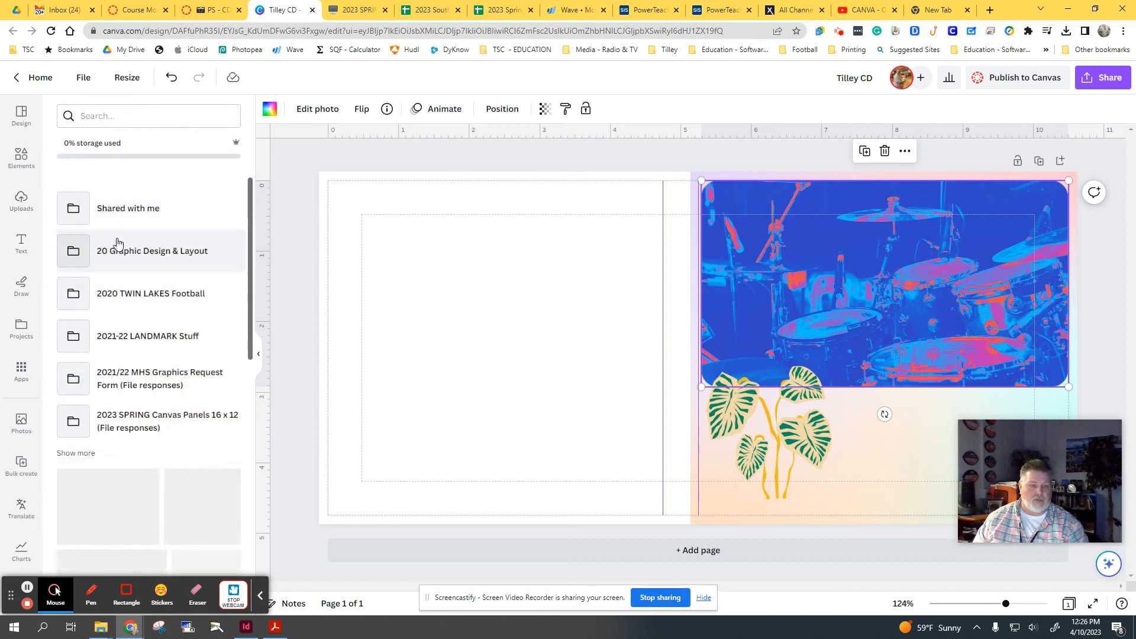
scroll("down", 3)
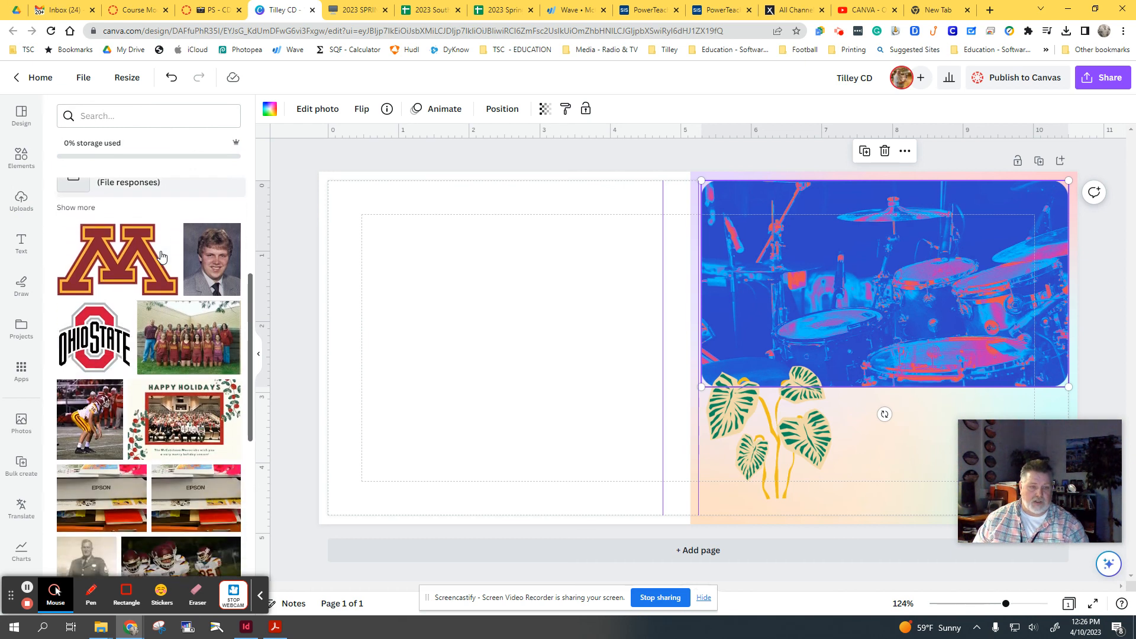
scroll("down", 3)
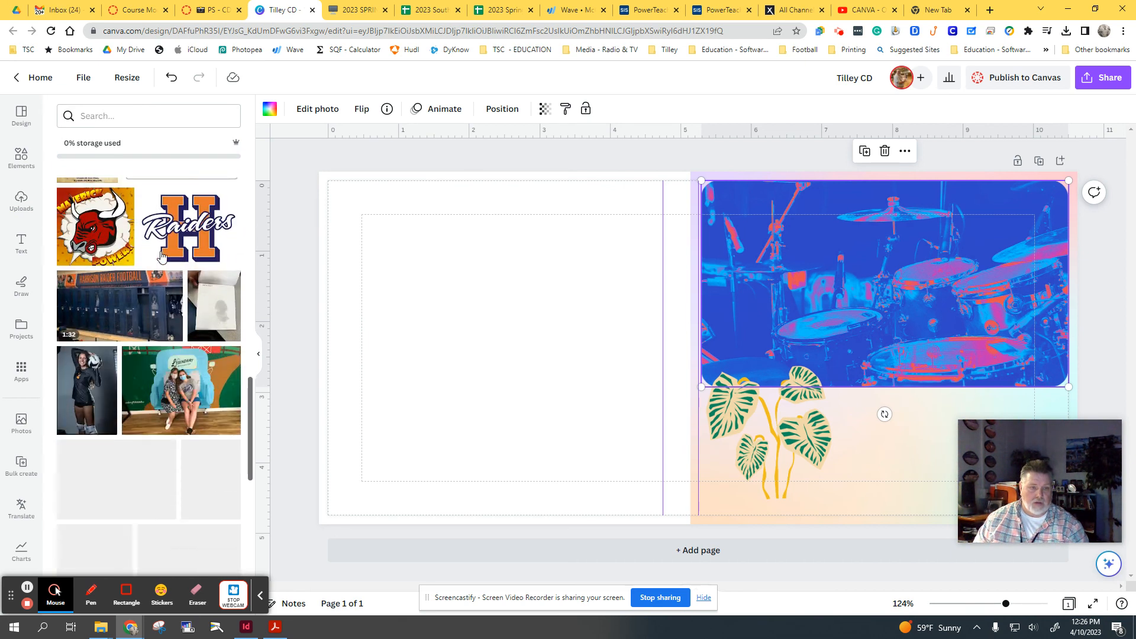
scroll("down", 3)
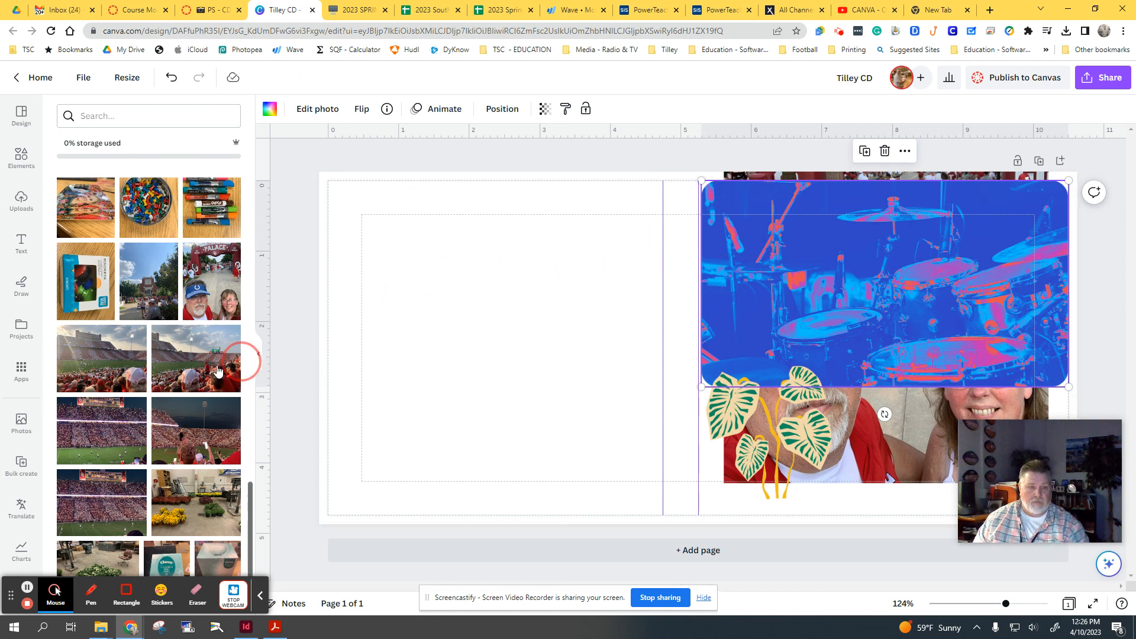
scroll("down", 3)
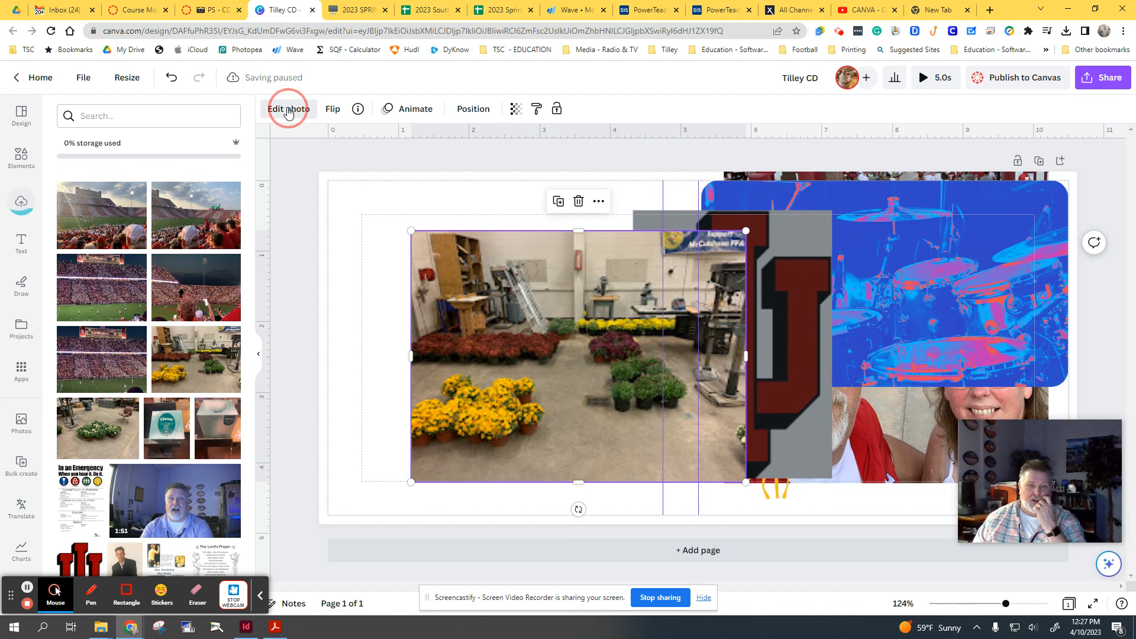
Step: Run BG Remover on the greenhouse photo to isolate the potted mums, then start refining the cutout
left_click(288, 108)
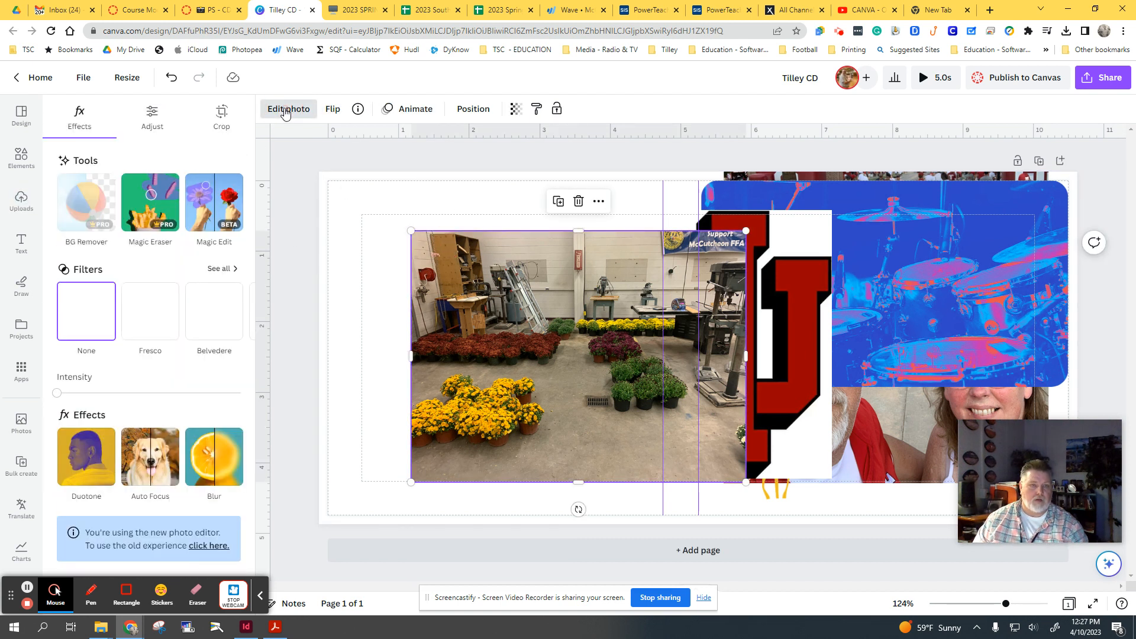
left_click(85, 203)
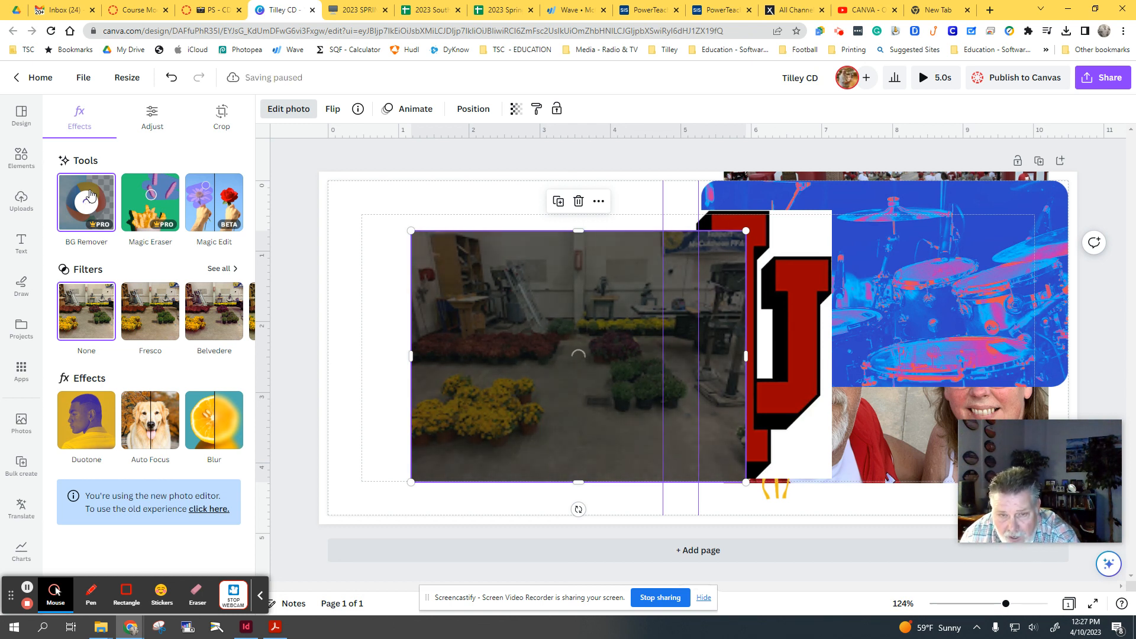
left_click(86, 203)
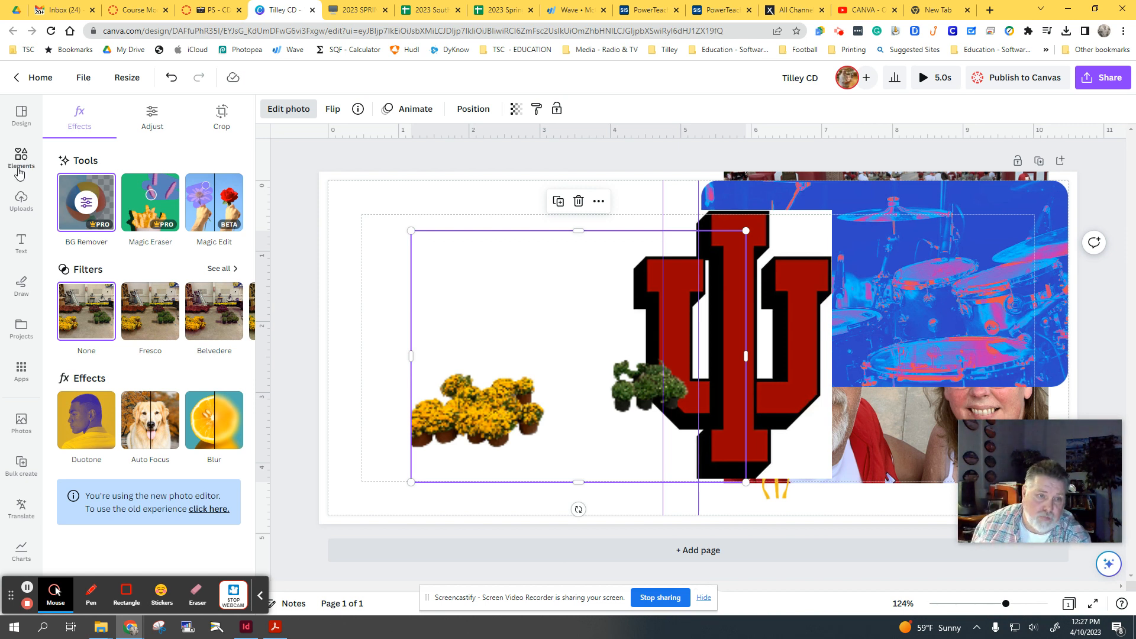
mouse_move(538, 253)
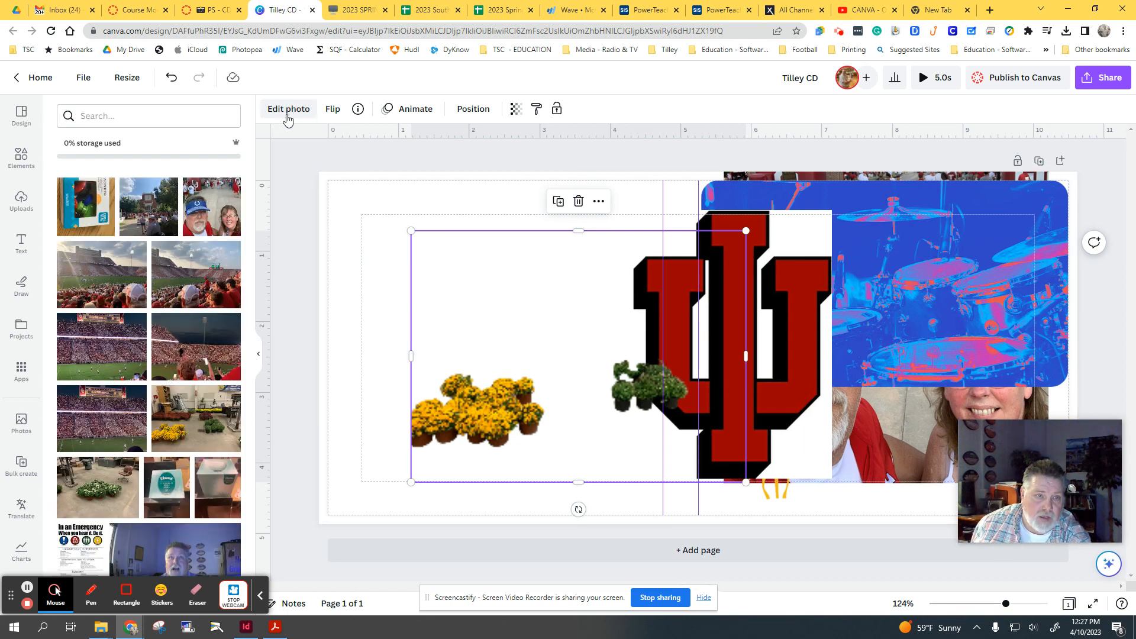
left_click(288, 108)
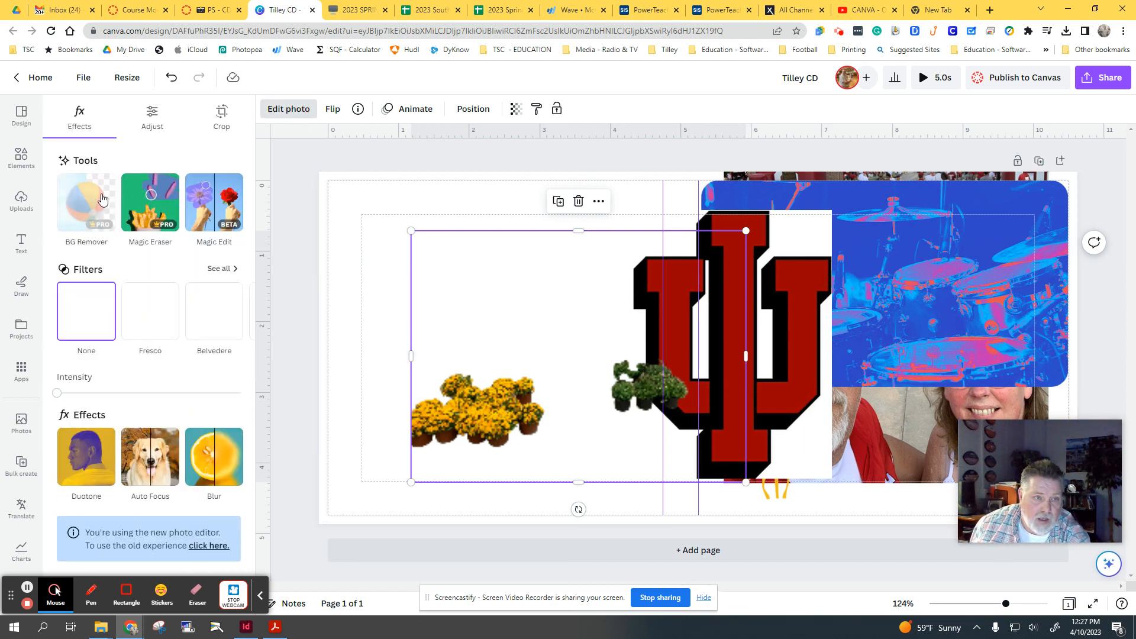
left_click(85, 203)
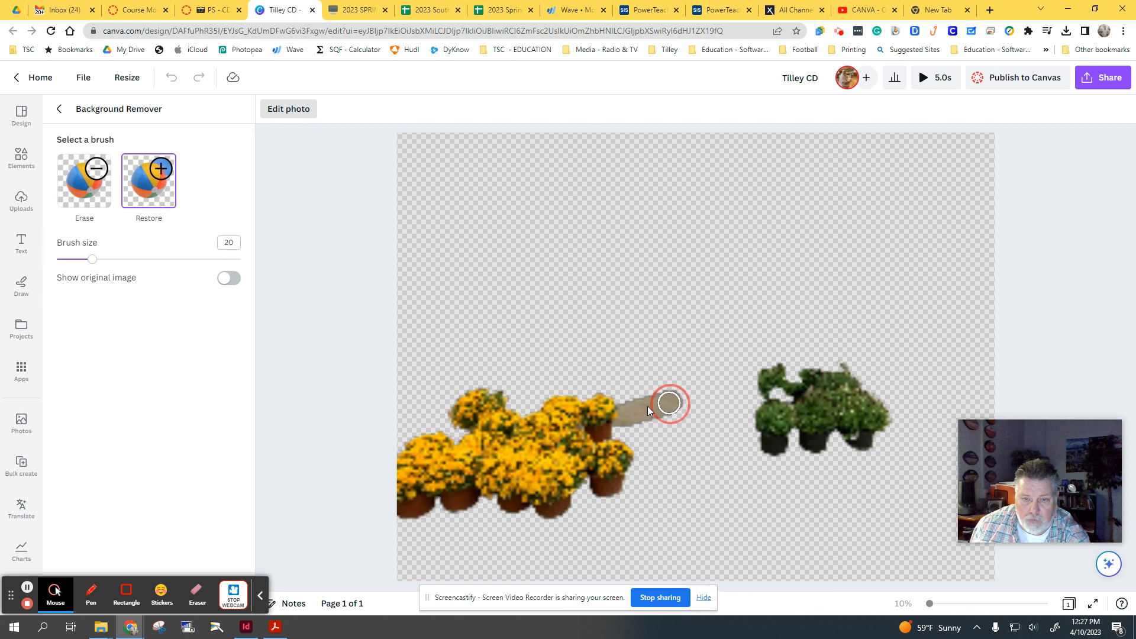
Step: Restore the strip of floor between the yellow and green mum clusters with the Restore brush
left_click_drag(666, 402, 611, 427)
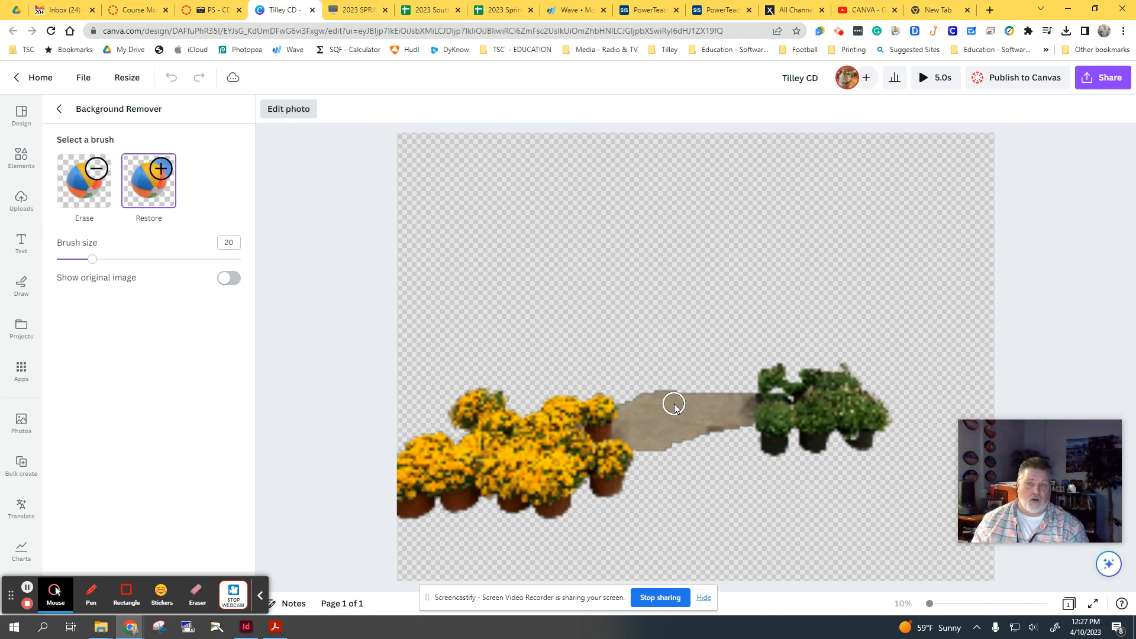
mouse_move(265, 90)
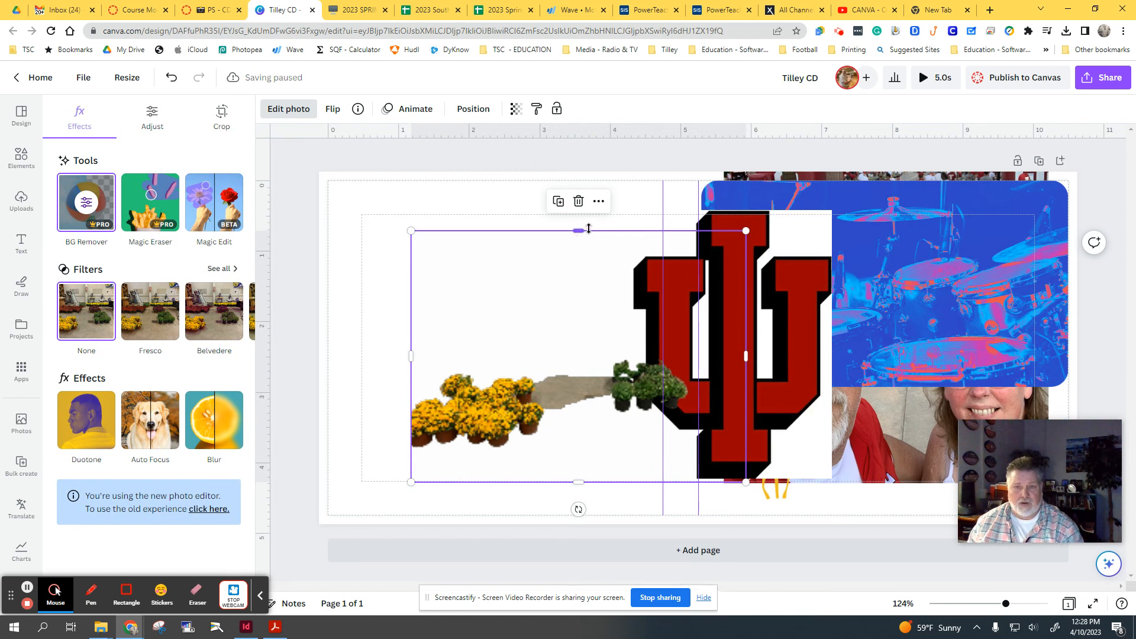
mouse_move(577, 201)
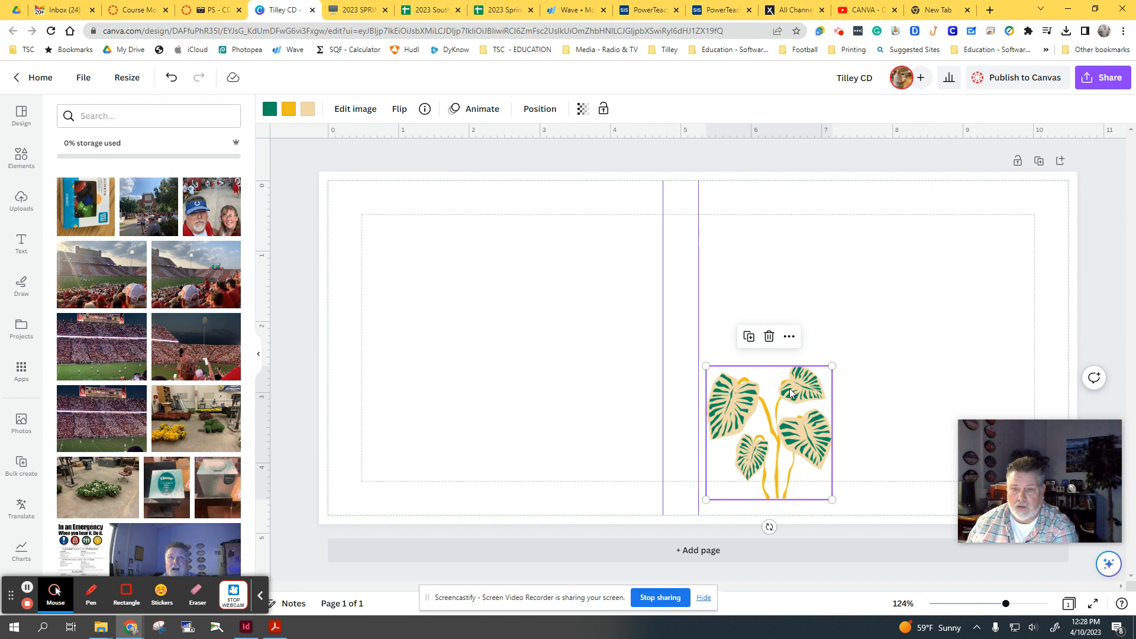
mouse_move(20, 284)
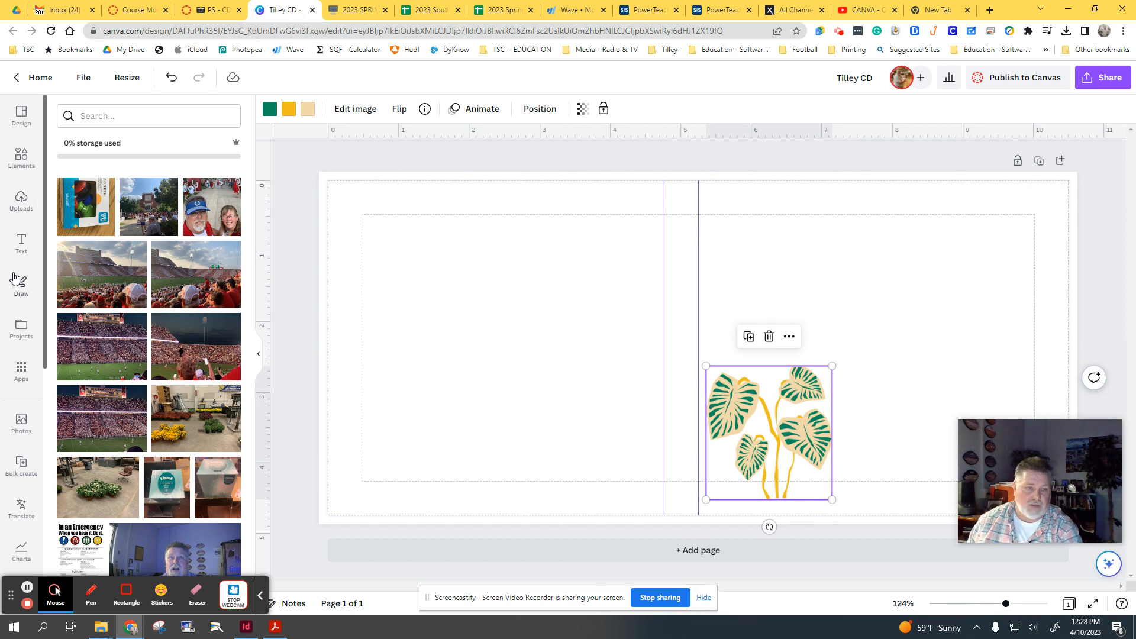
Step: Add the retro shadowed 'Thank you!' font combination to the cover
left_click(20, 239)
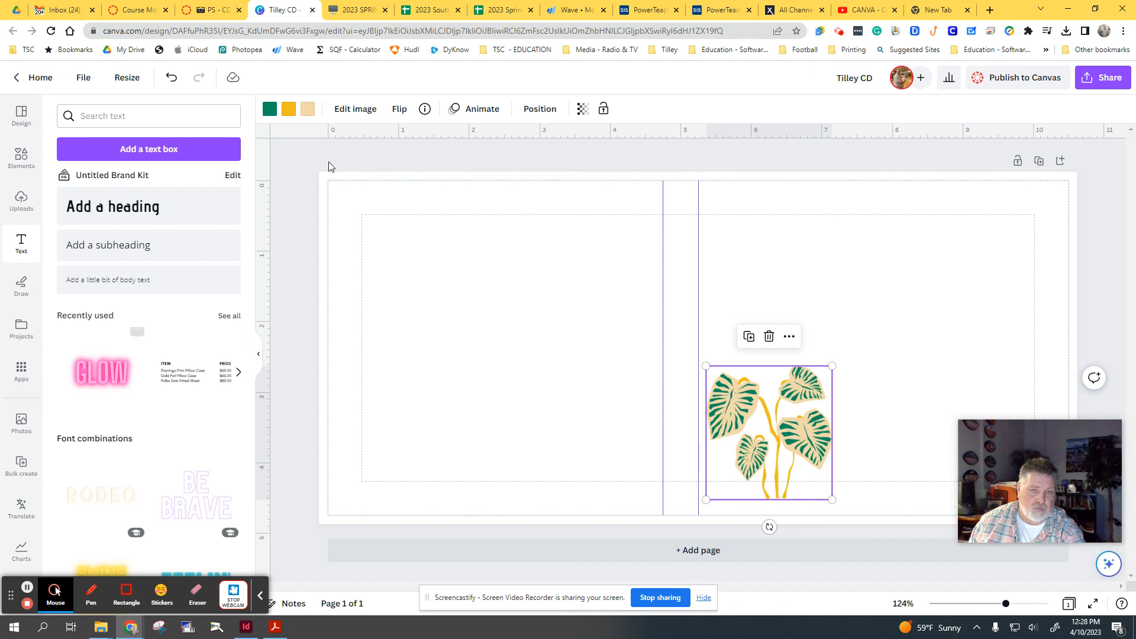
mouse_move(86, 295)
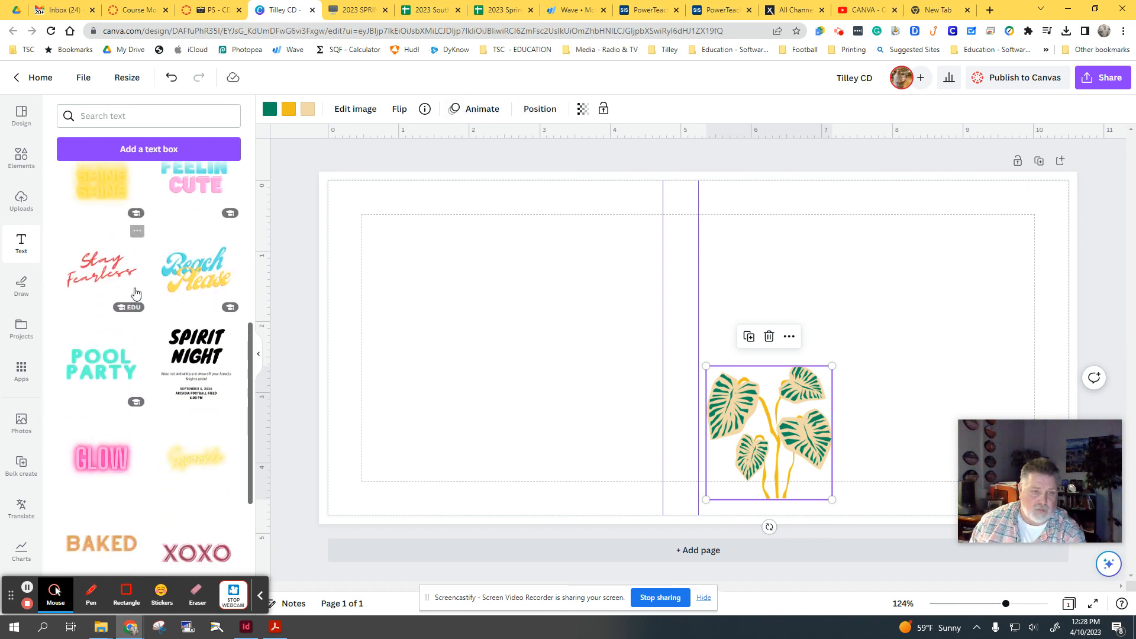
scroll("down", 3)
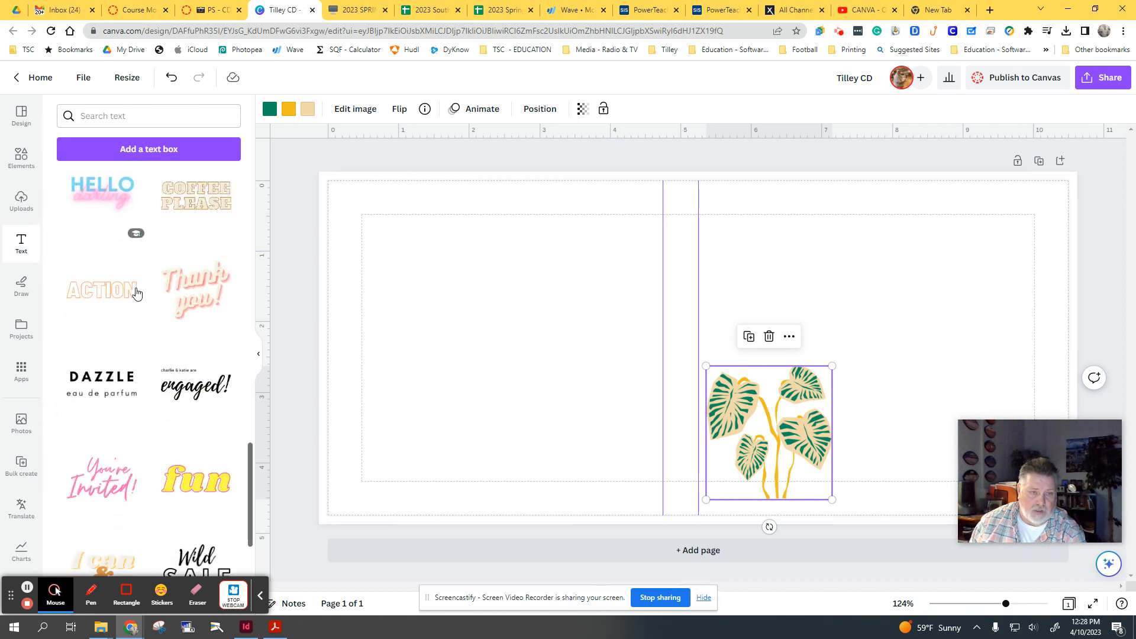
scroll("down", 3)
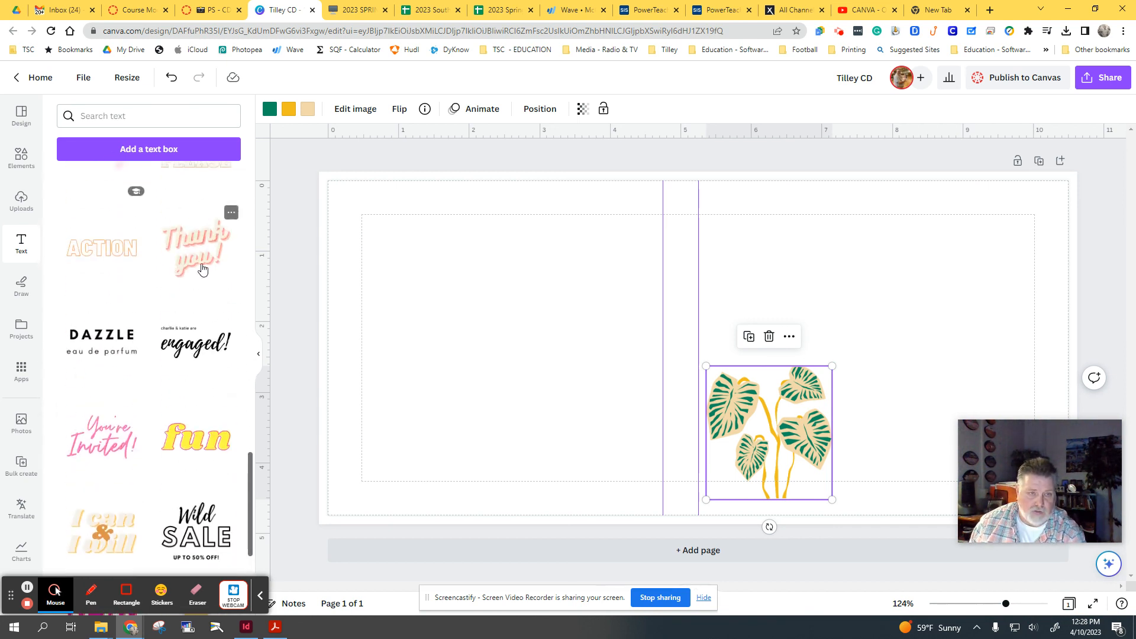
left_click(197, 248)
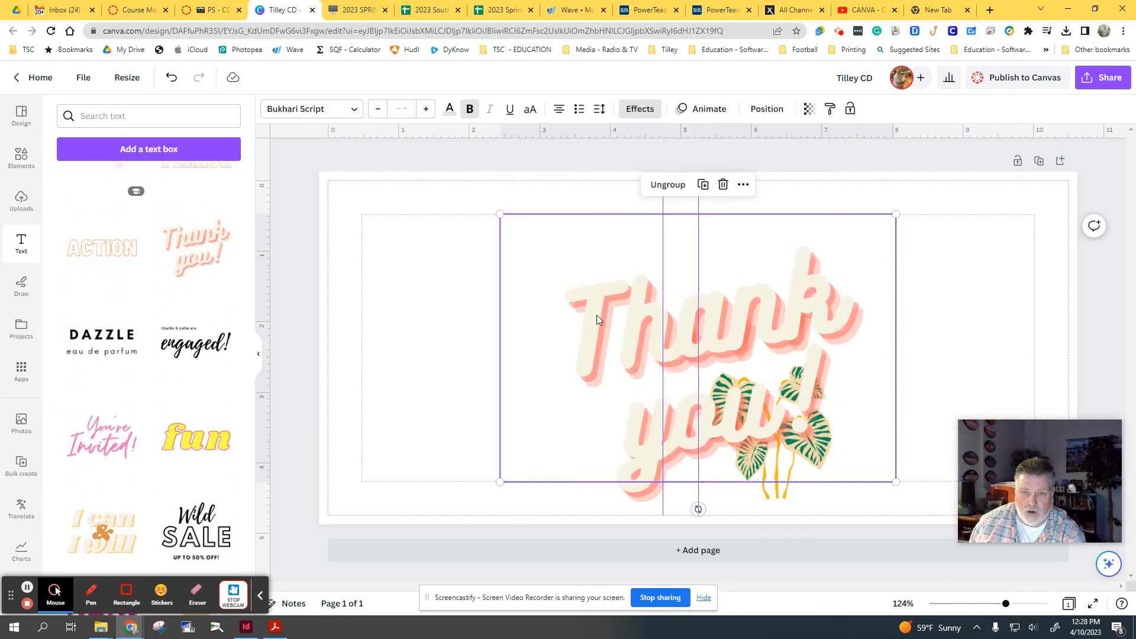
Step: Replace the word 'Thank' with 'Tilley' and finish editing
left_click_drag(698, 508, 879, 382)
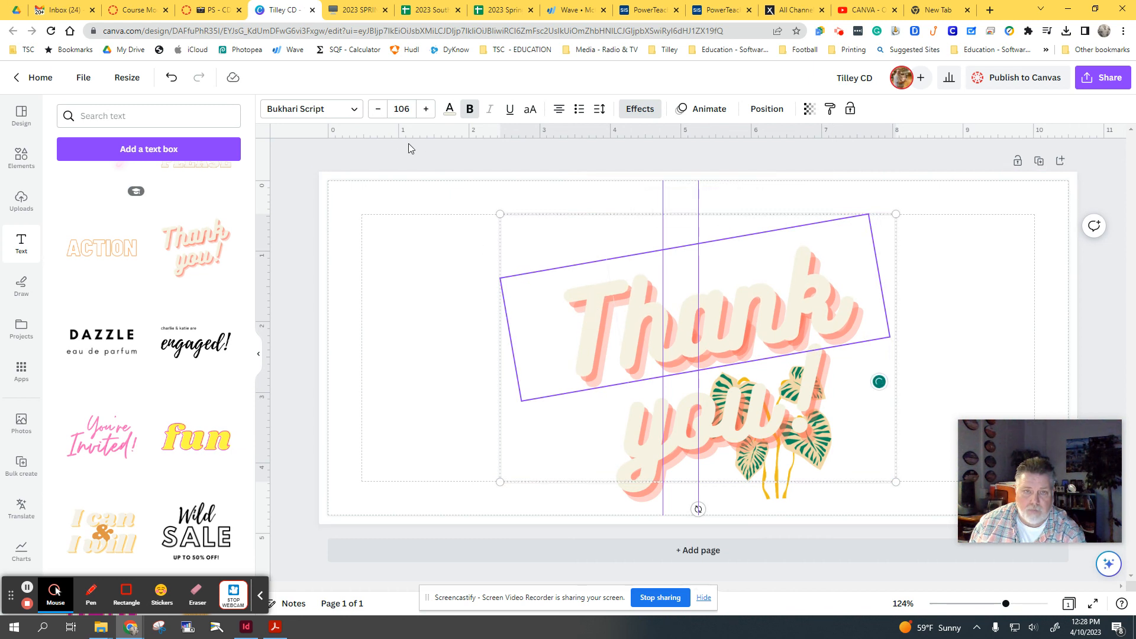
mouse_move(565, 281)
type("Tilley")
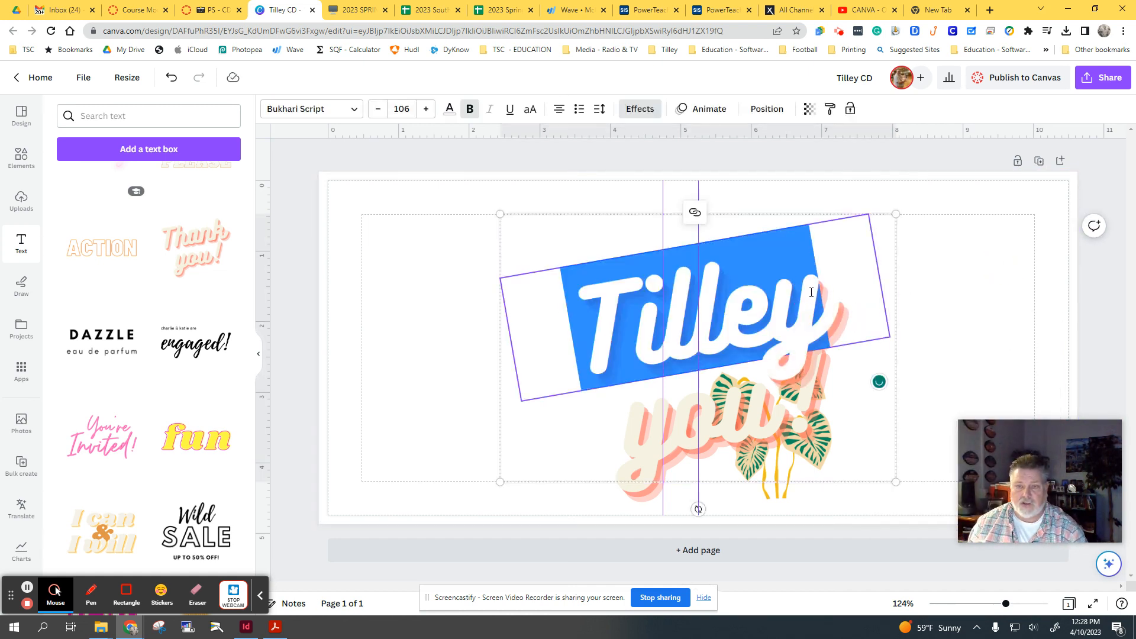
left_click(450, 109)
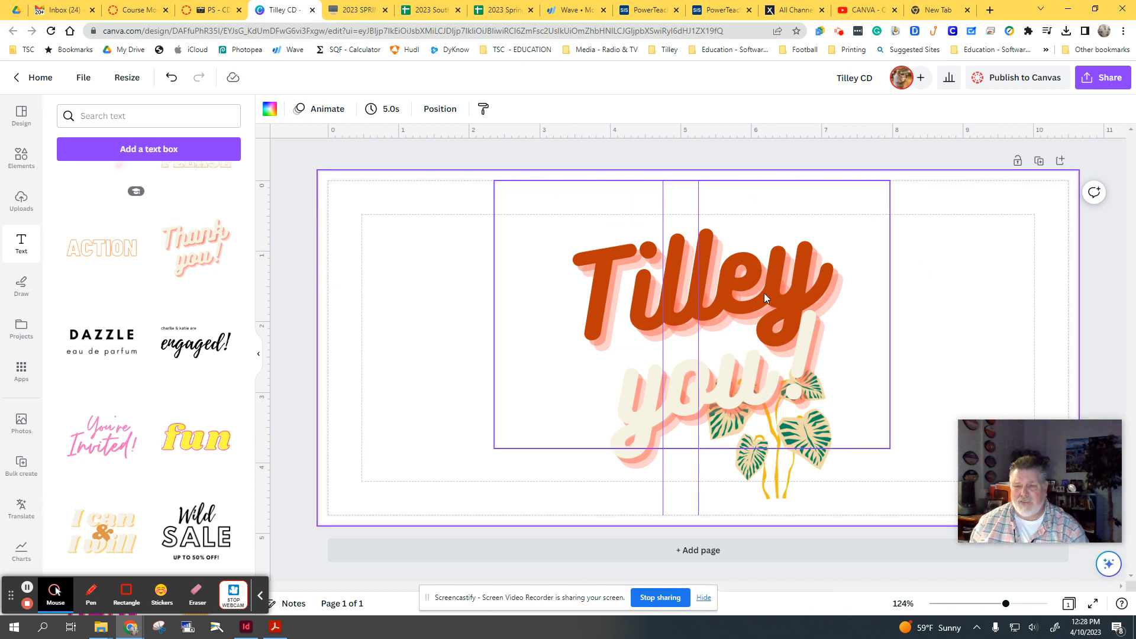
mouse_move(558, 286)
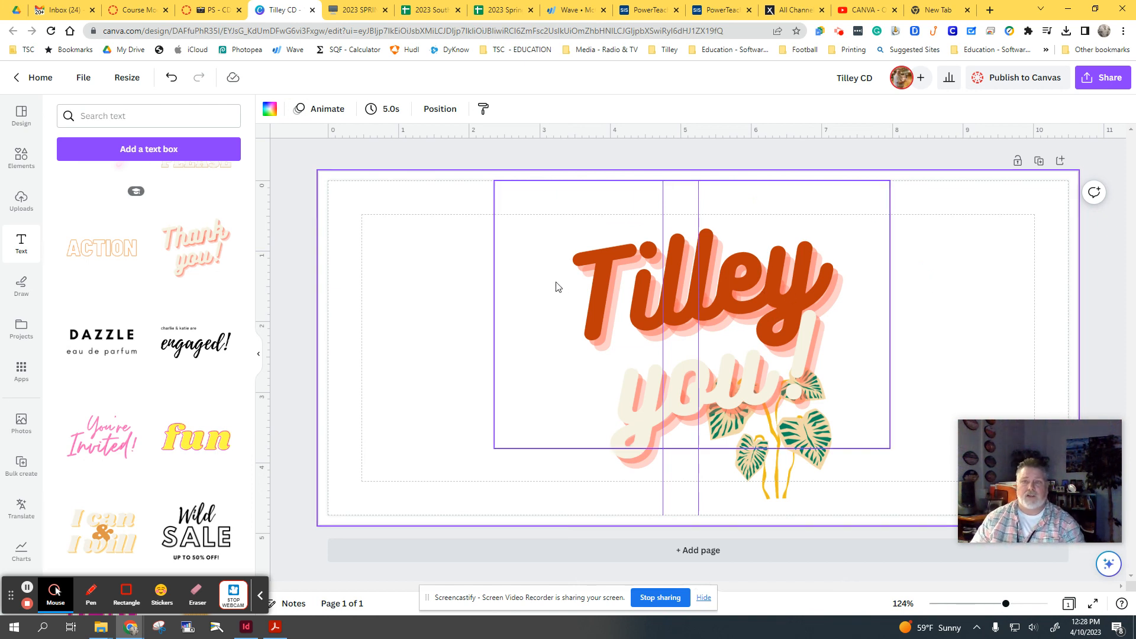